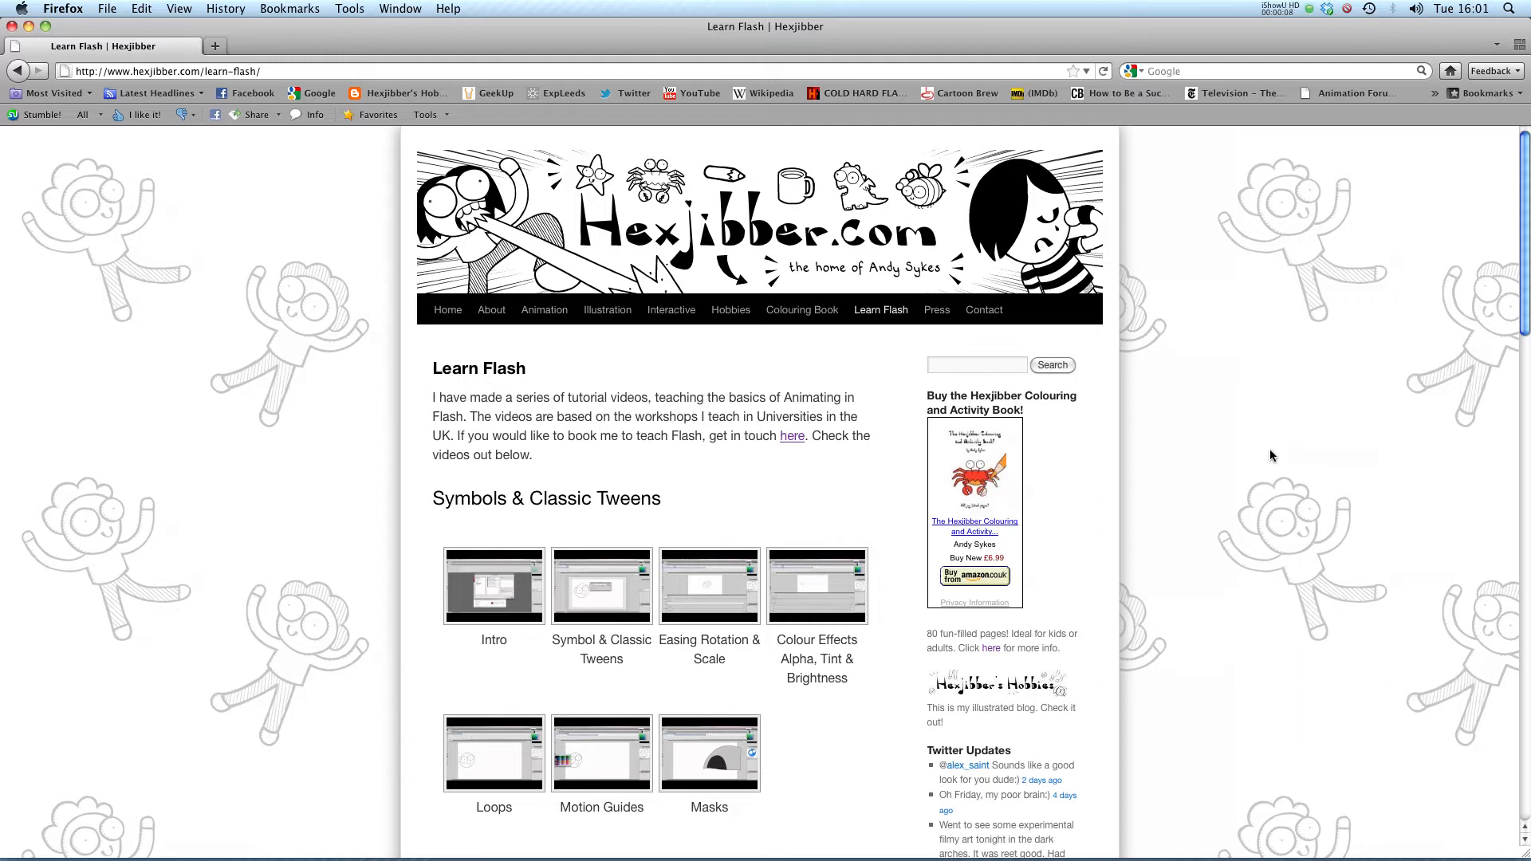
pyautogui.moveTo(574, 240)
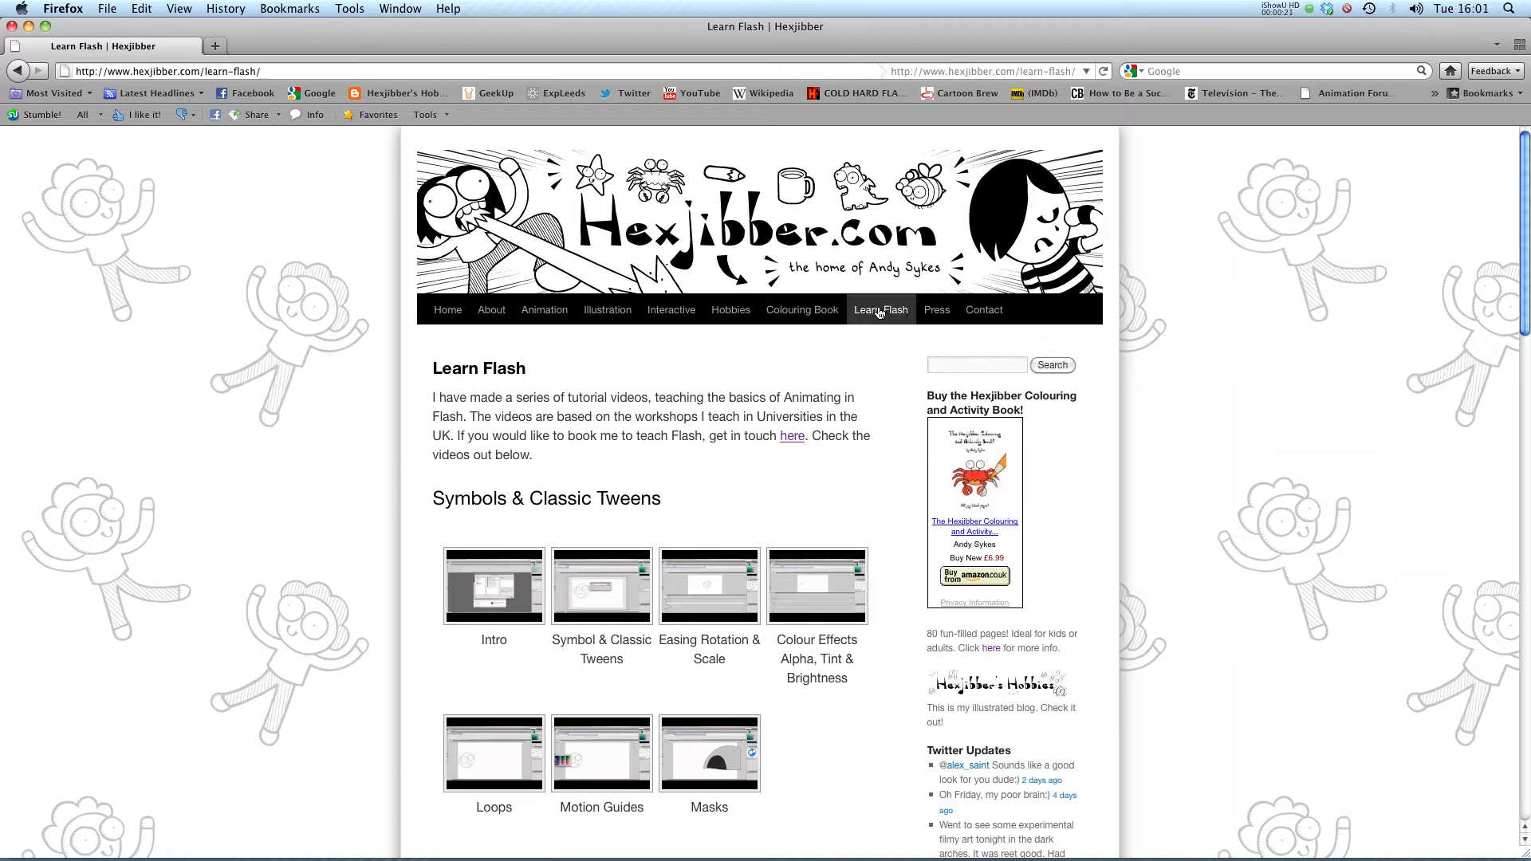
pyautogui.moveTo(880, 334)
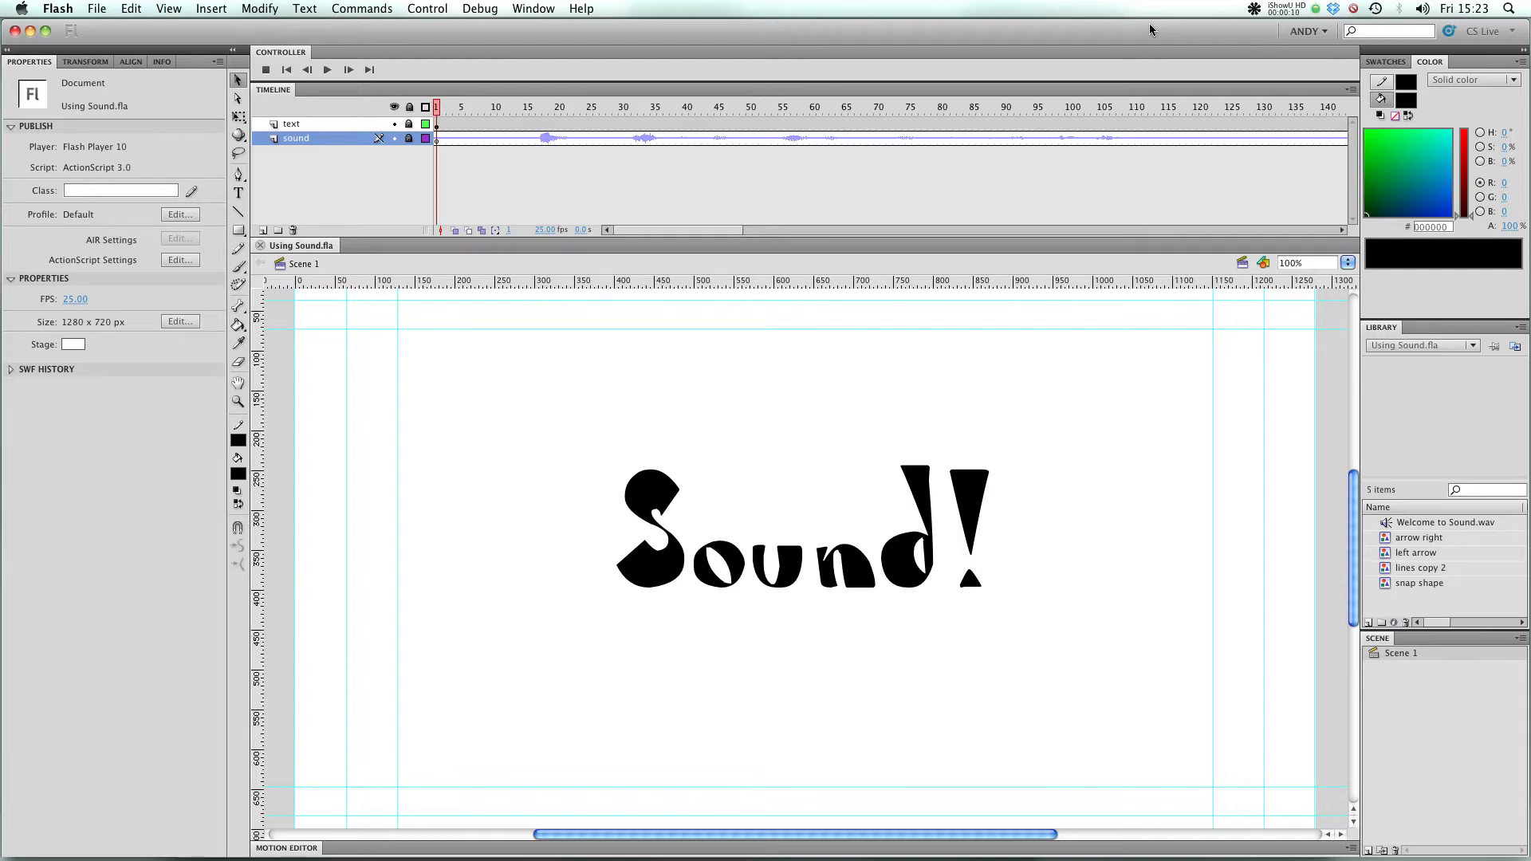
pyautogui.moveTo(26, 60)
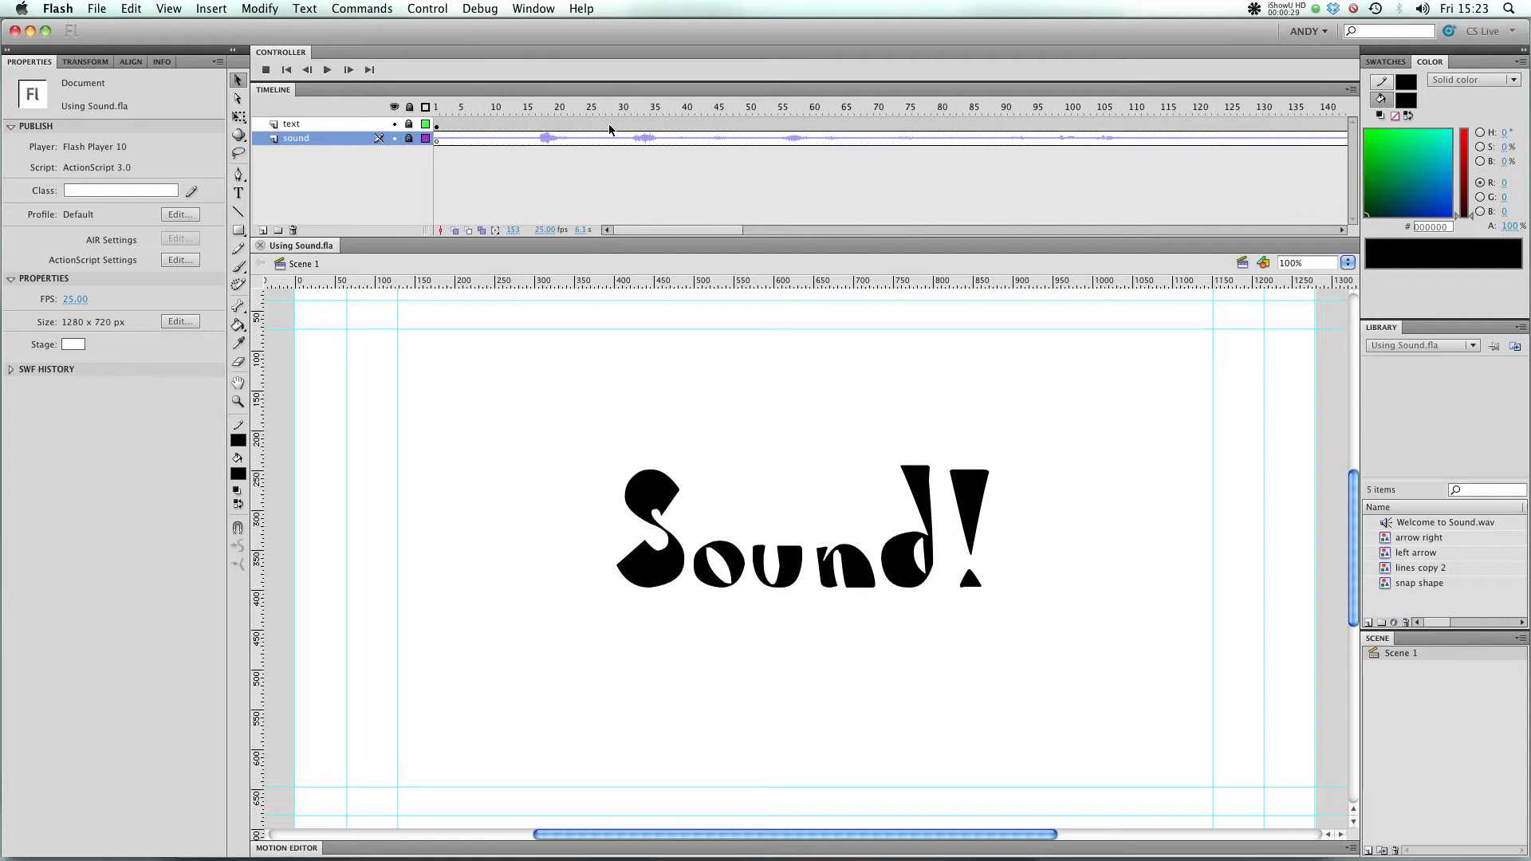
# Scrub the timeline, select the sound layer's first frame, and open the File menu
pyautogui.click(748, 106)
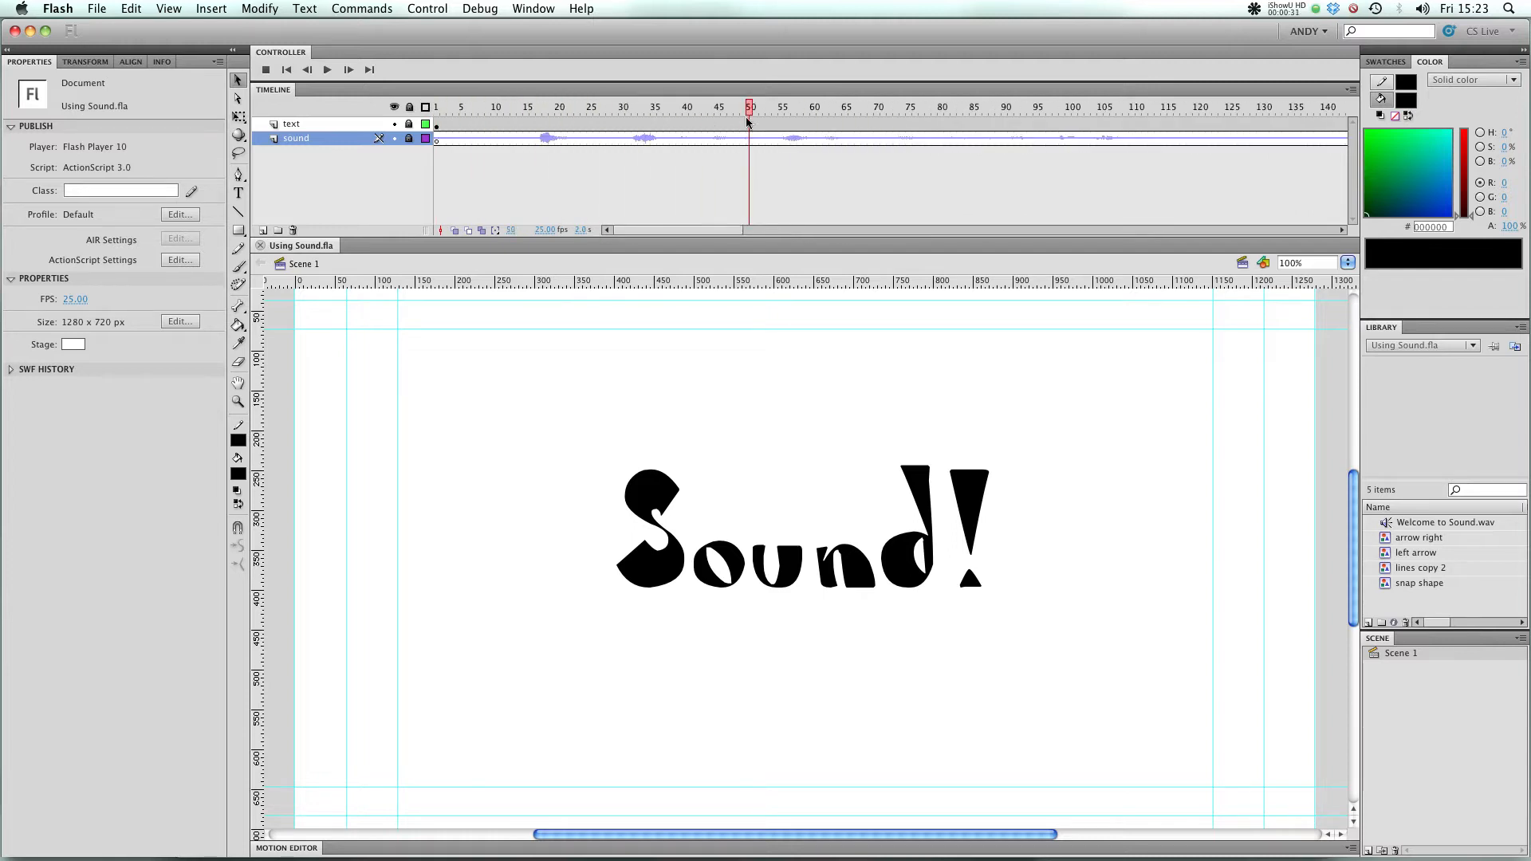
pyautogui.click(436, 107)
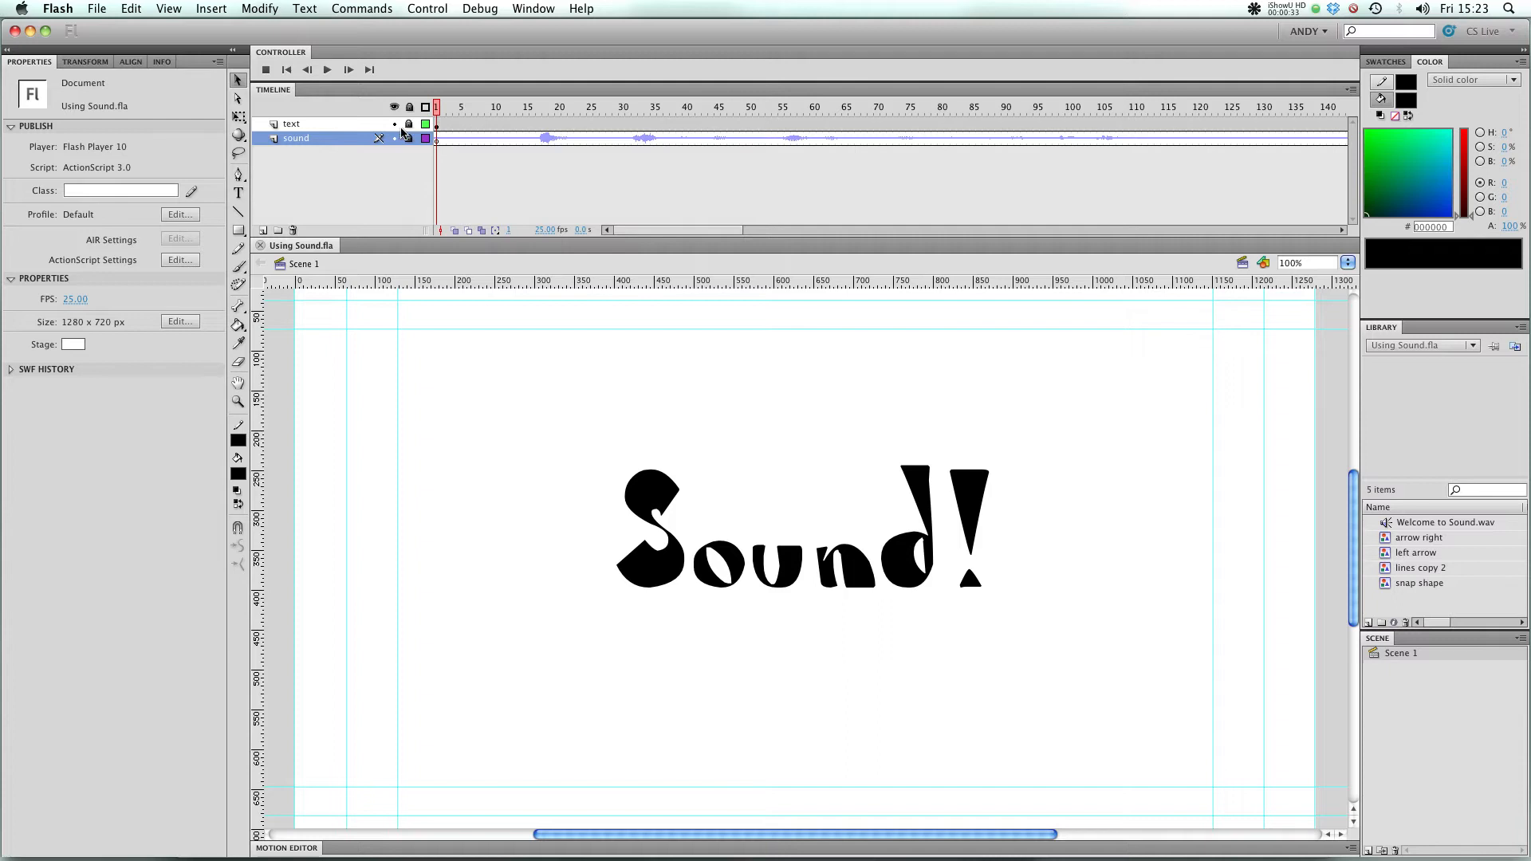
pyautogui.click(291, 123)
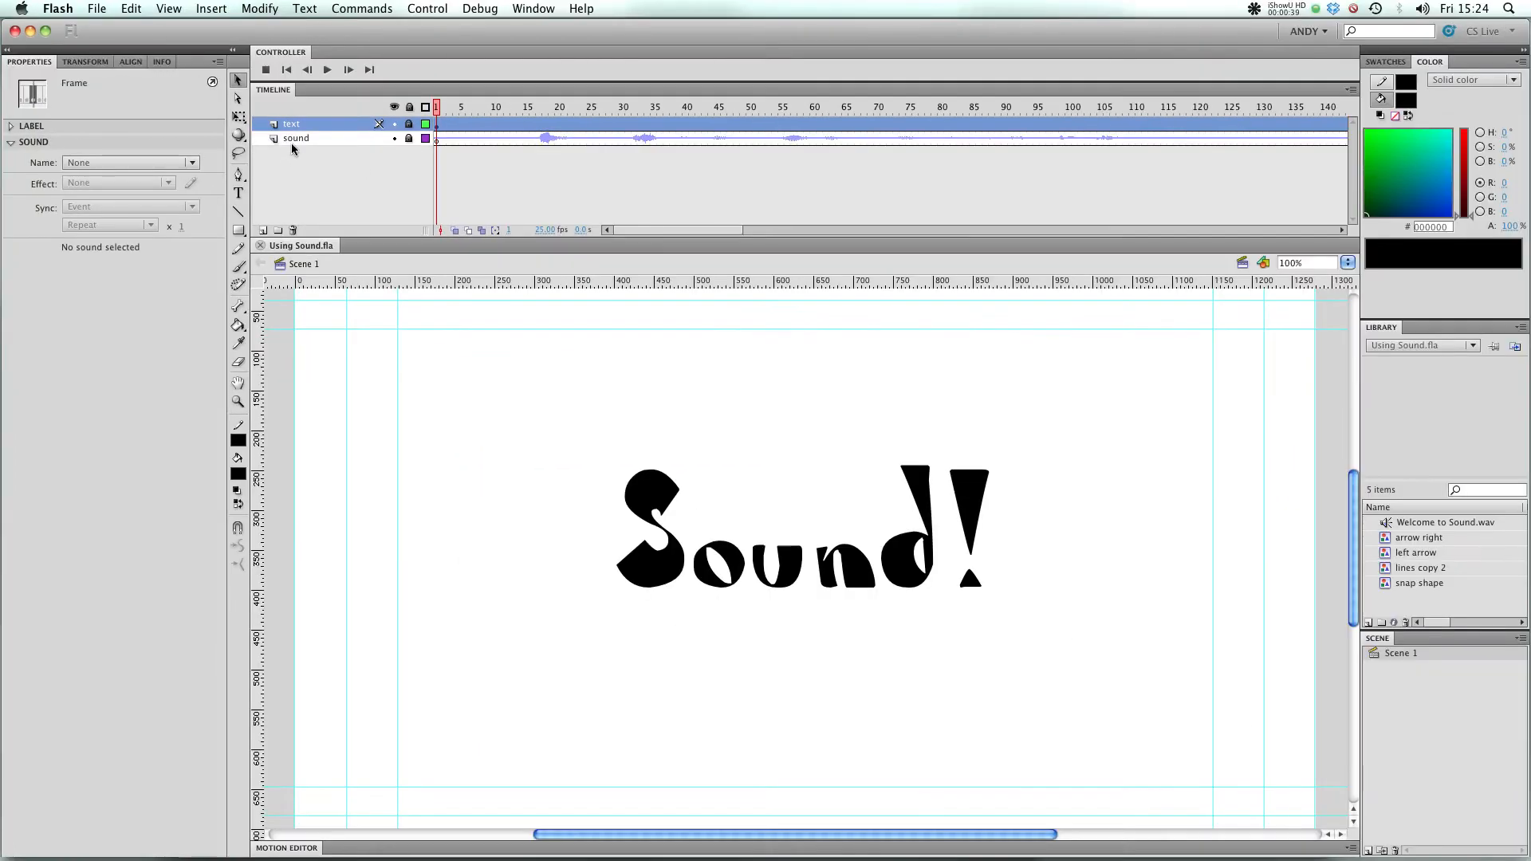
pyautogui.click(296, 138)
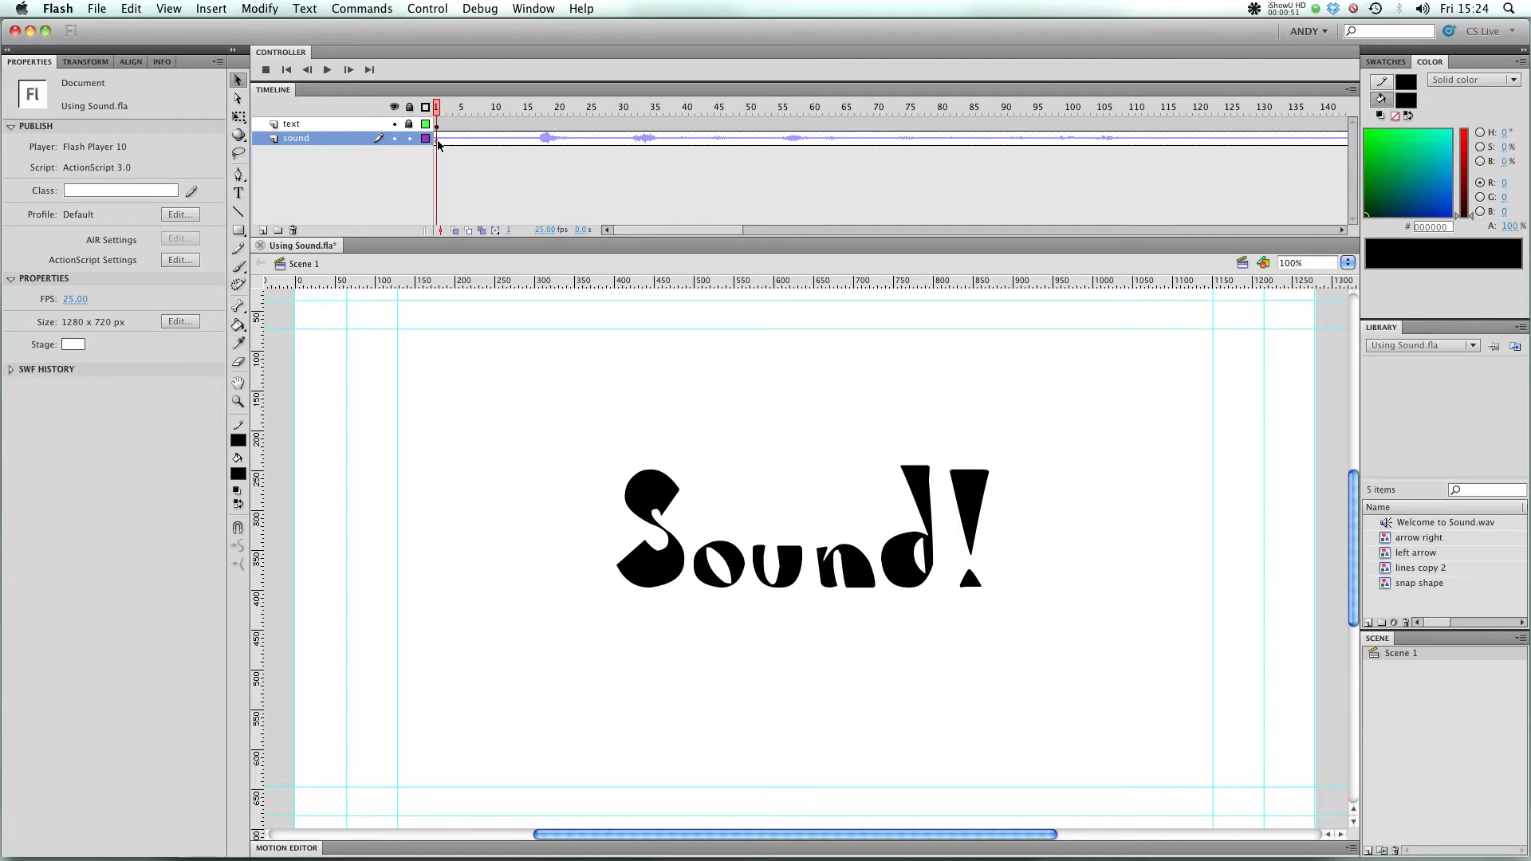
pyautogui.click(436, 138)
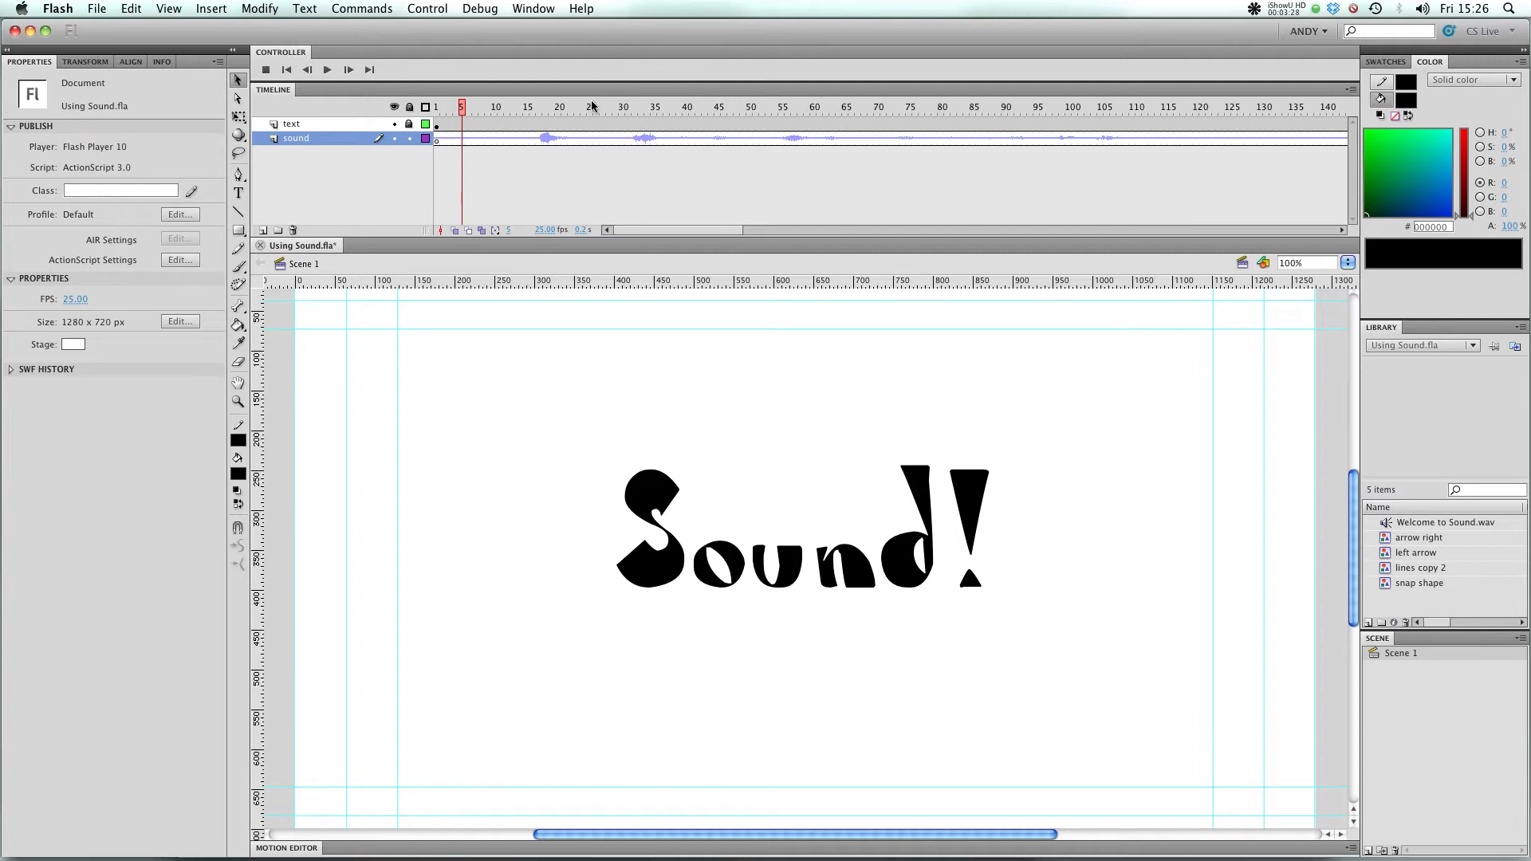
pyautogui.click(95, 8)
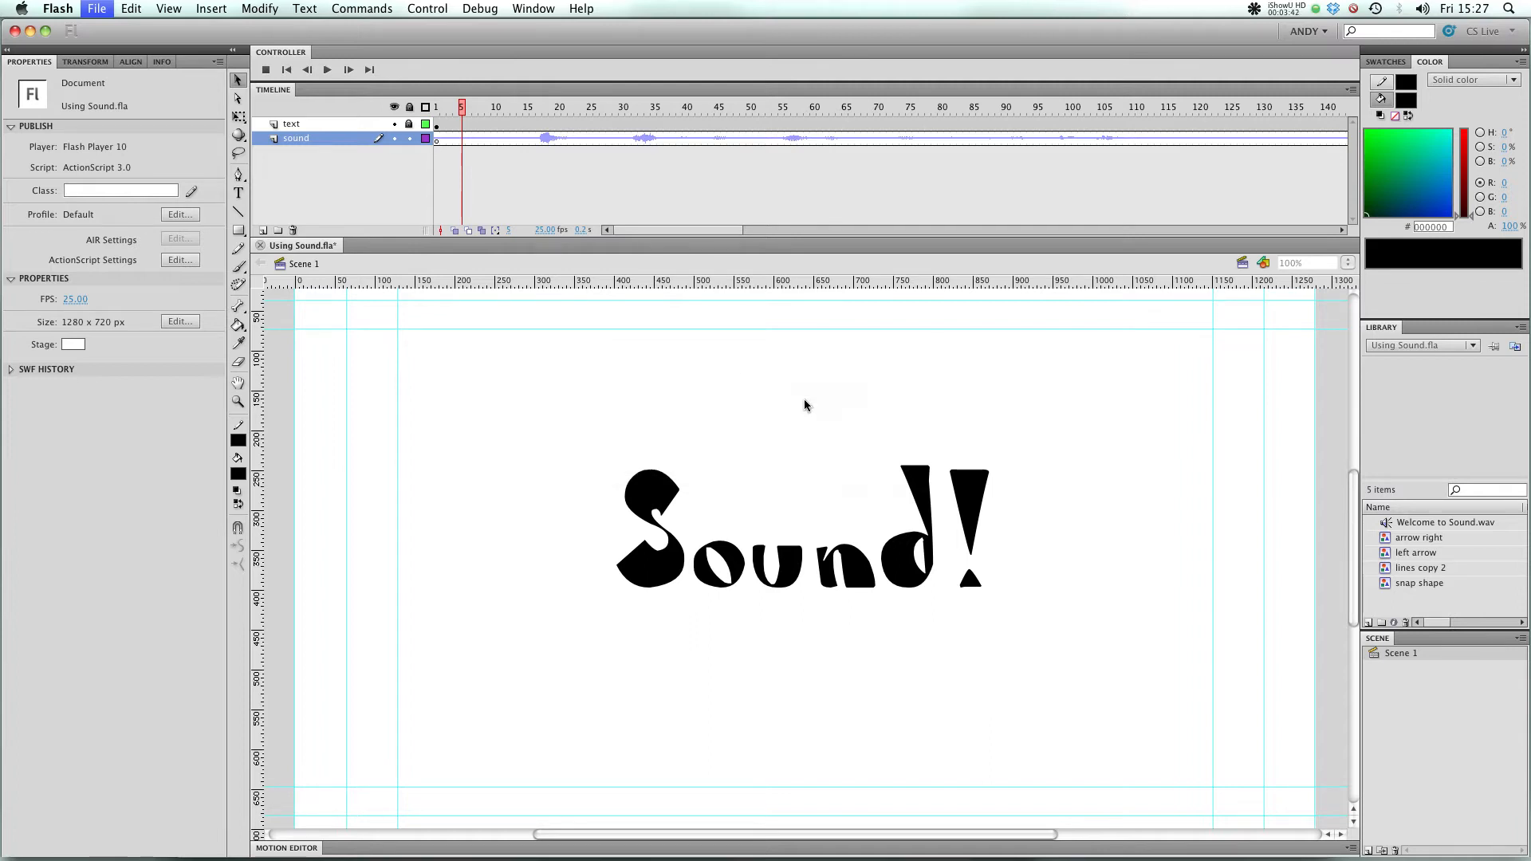
pyautogui.moveTo(817, 189)
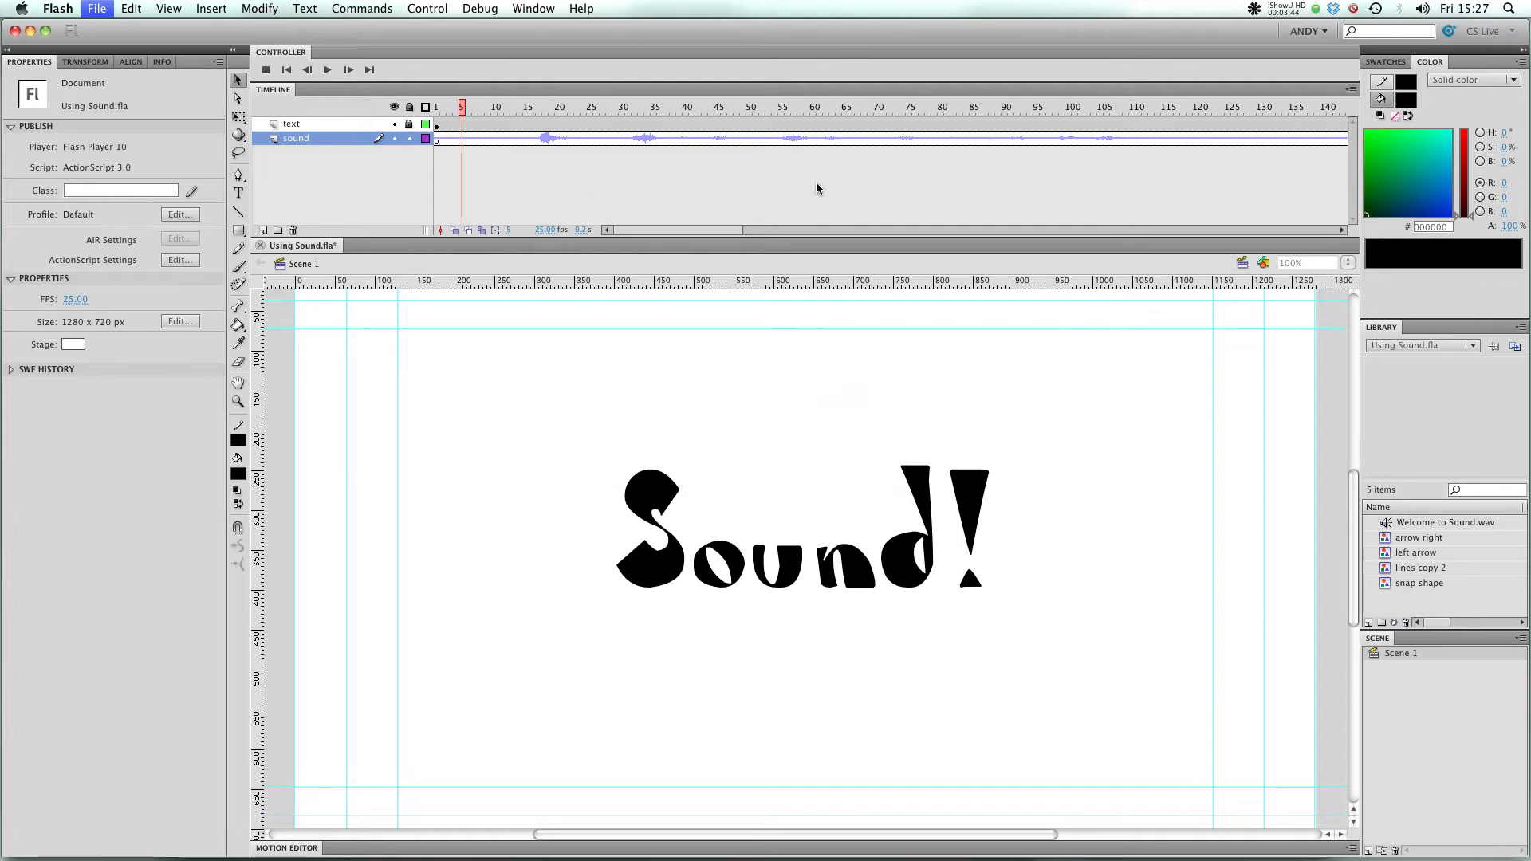
# Import Welcome to Sound.wav into the library without replacing existing items
pyautogui.click(96, 8)
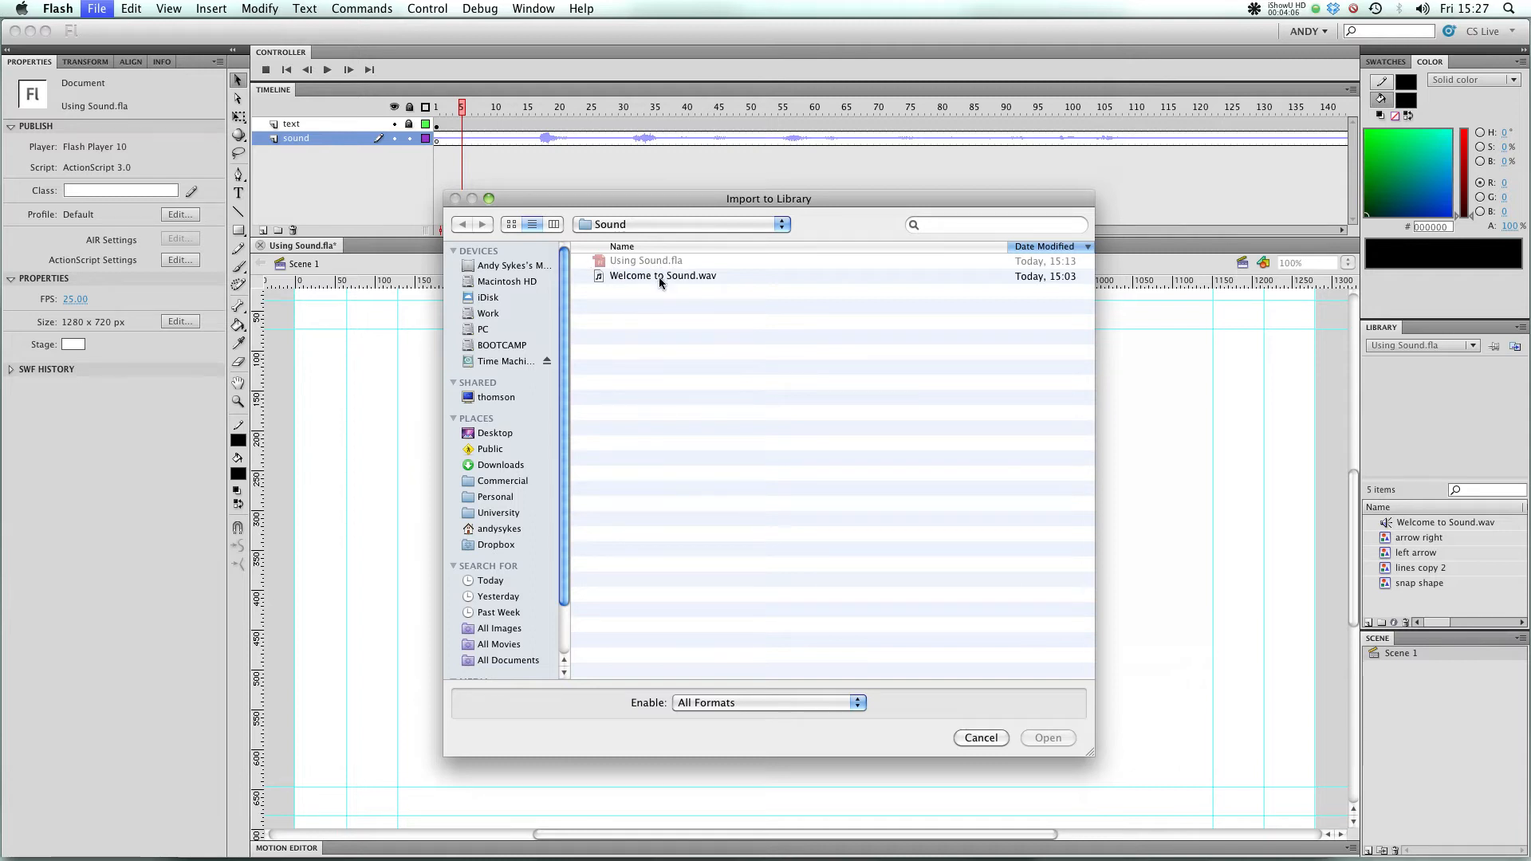
pyautogui.click(662, 275)
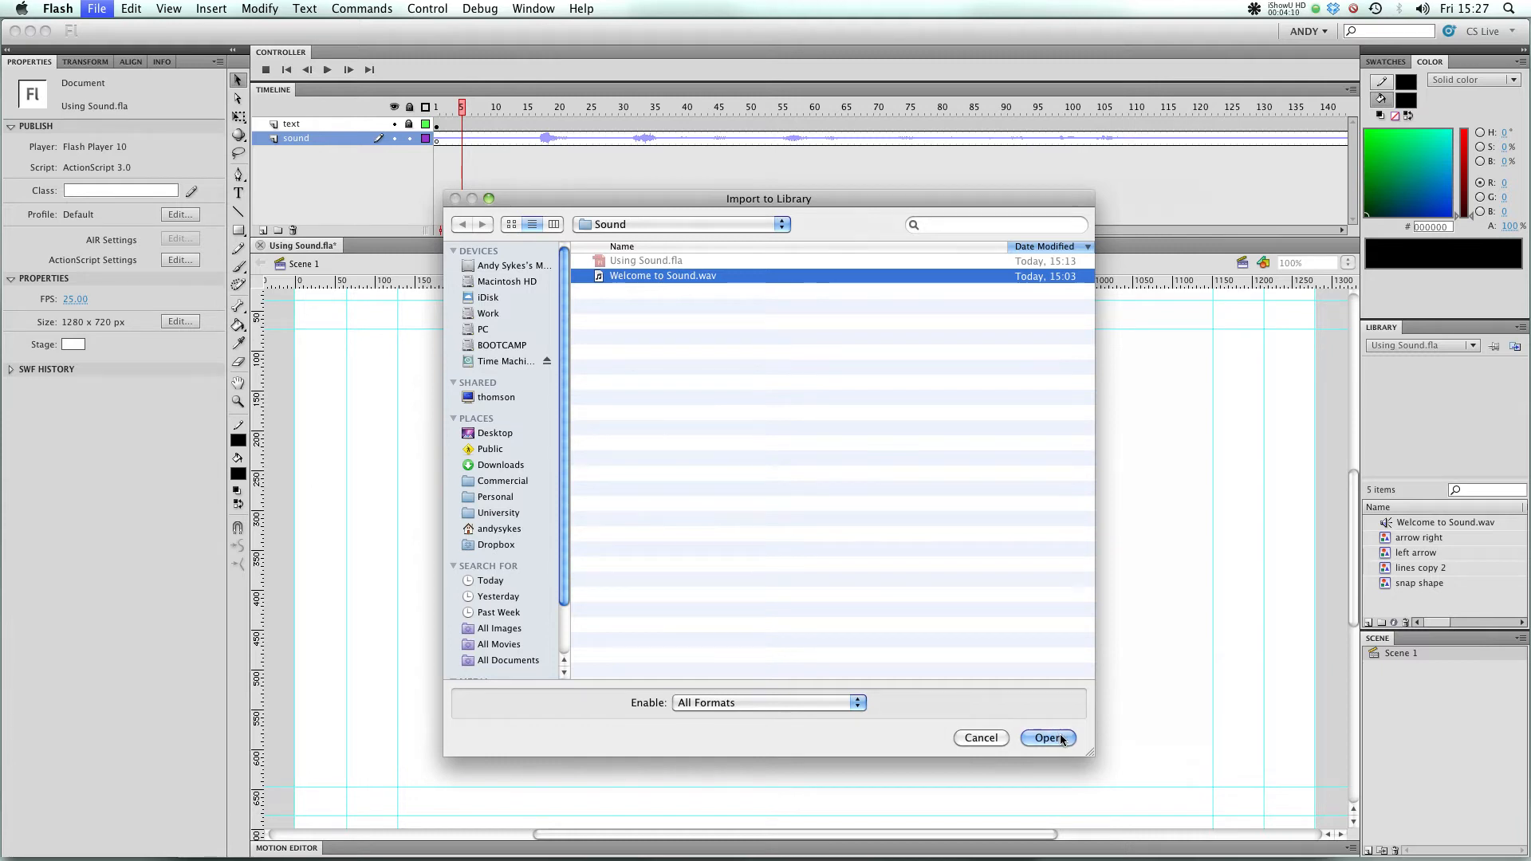
pyautogui.click(1048, 736)
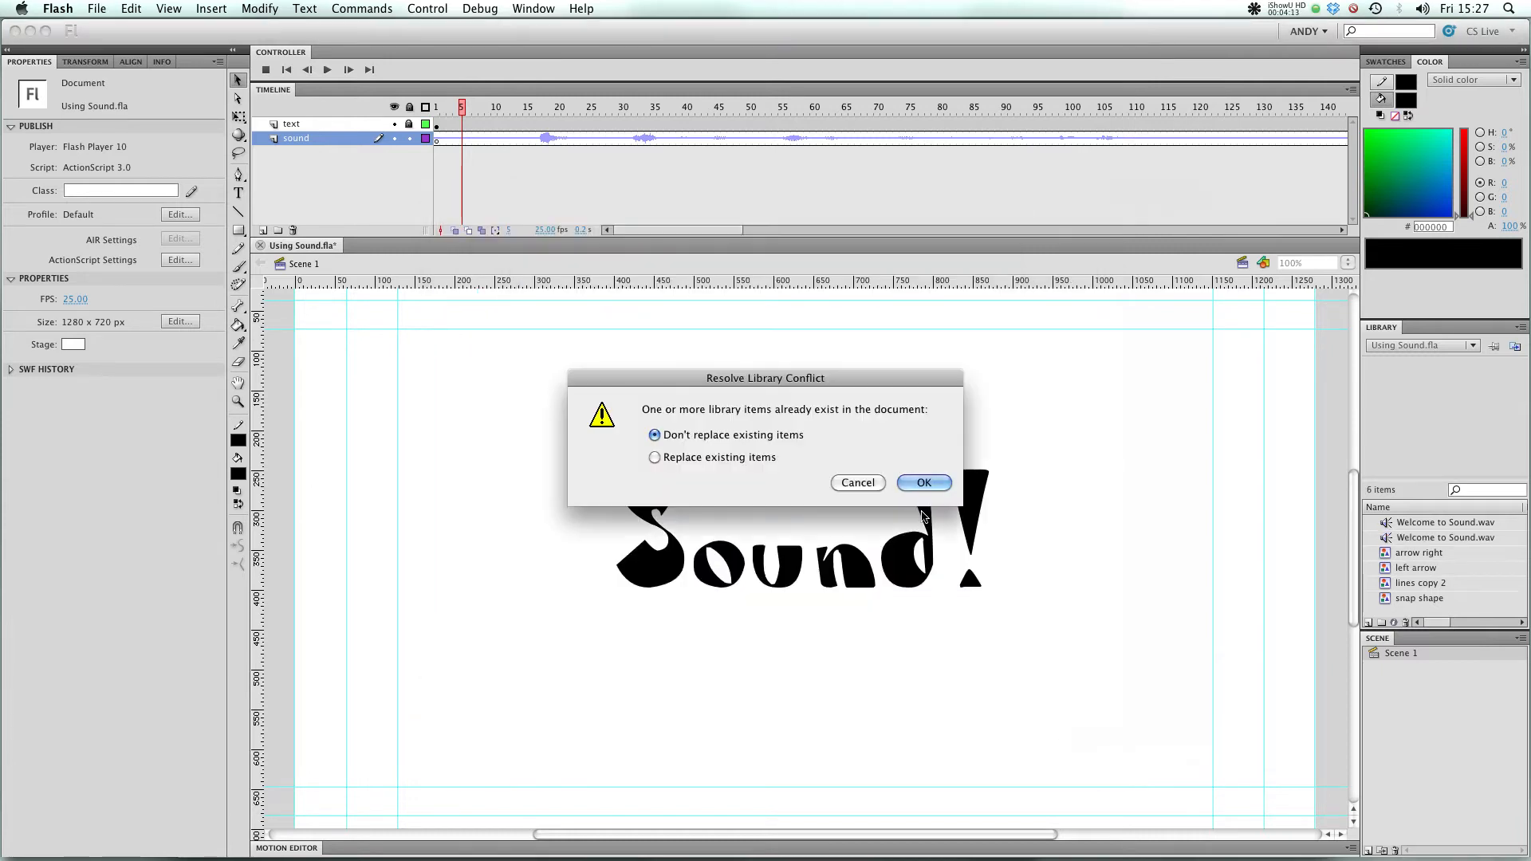
pyautogui.click(922, 482)
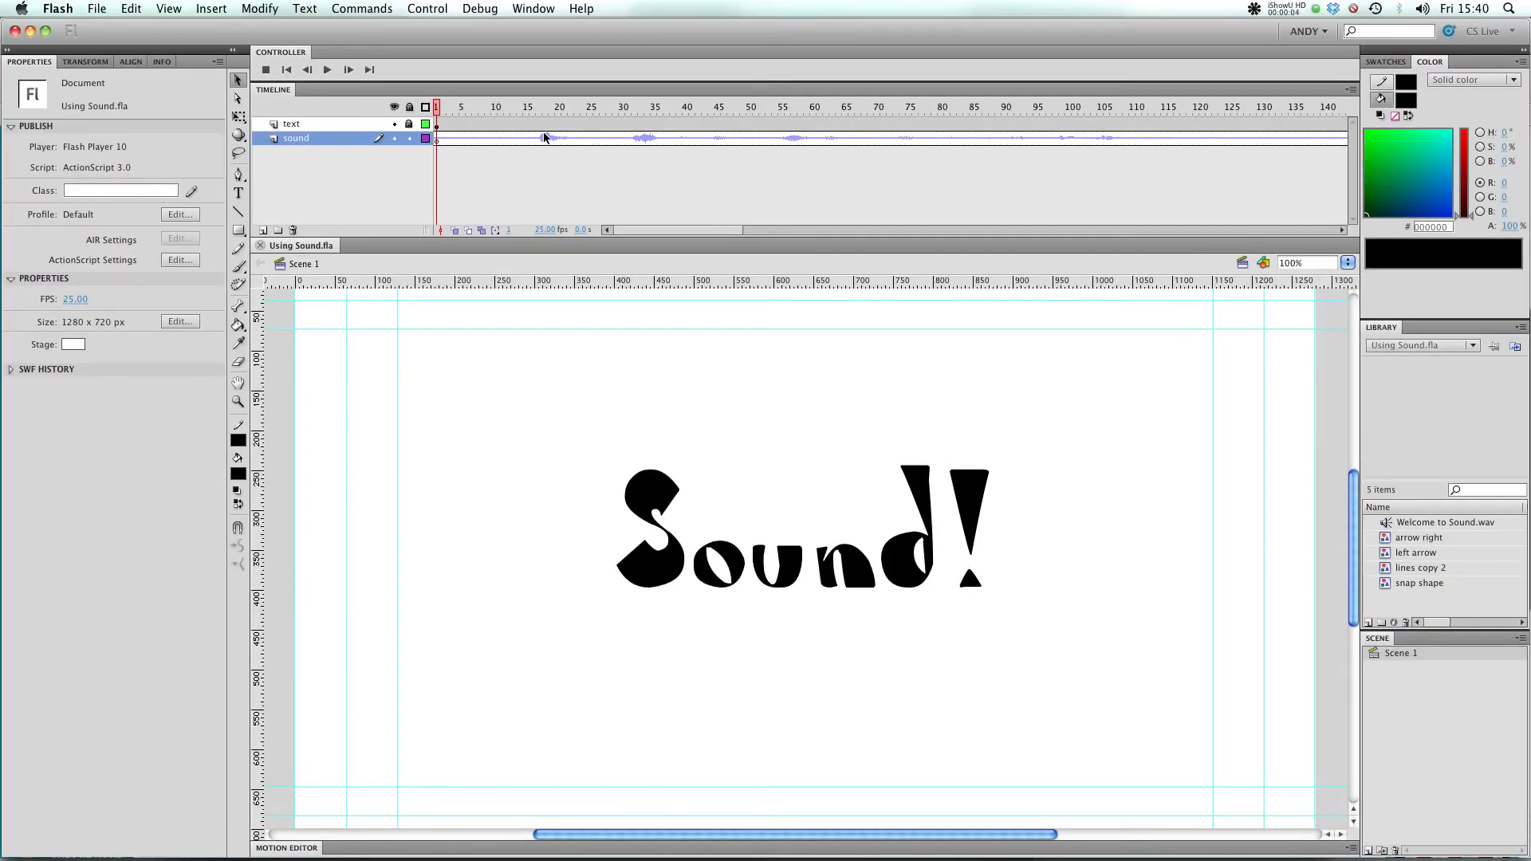
pyautogui.click(656, 106)
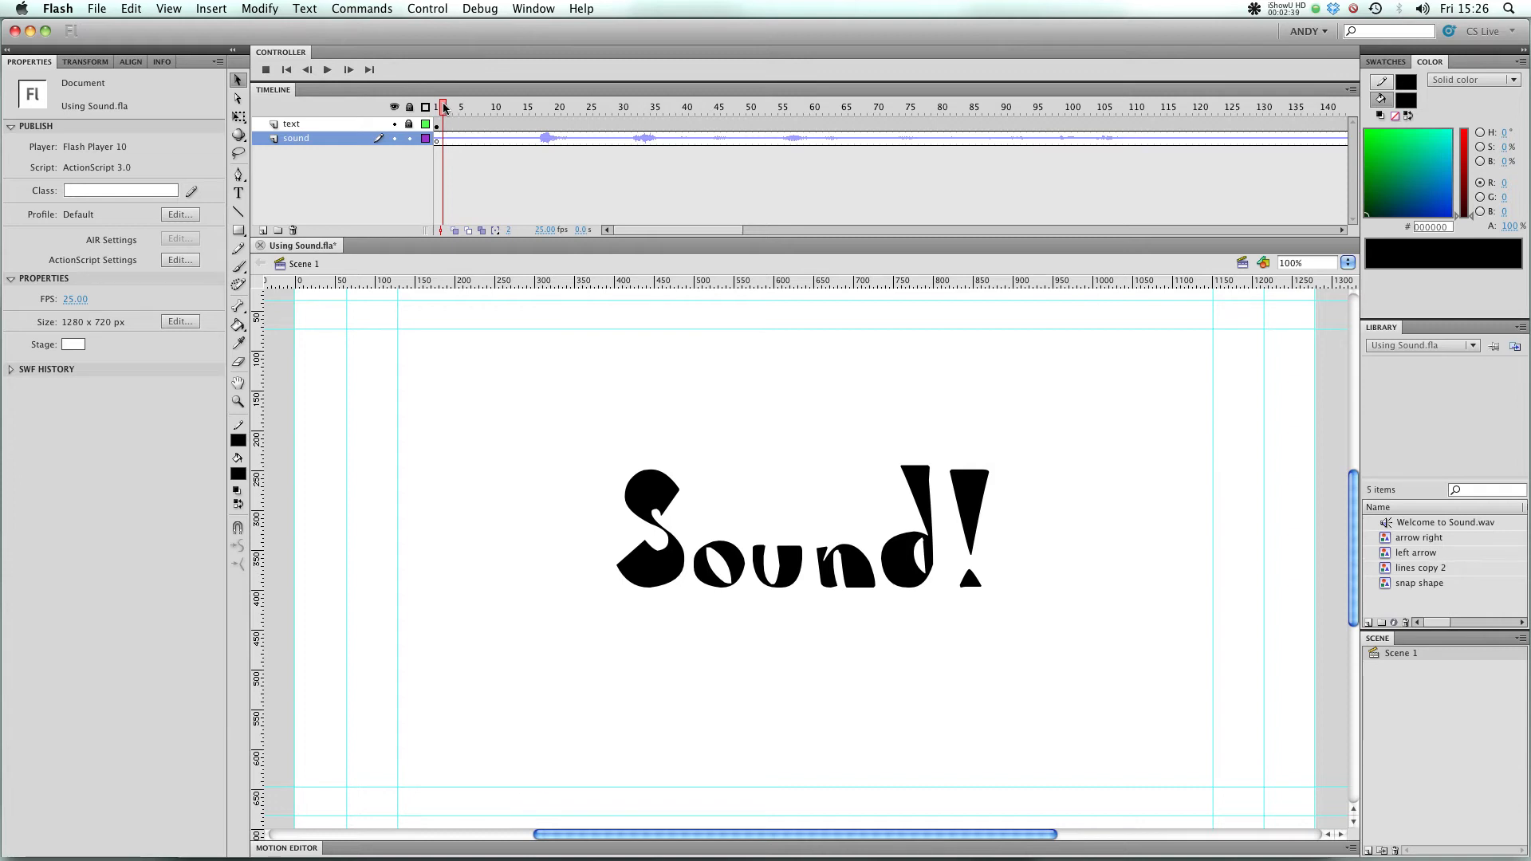
pyautogui.click(762, 108)
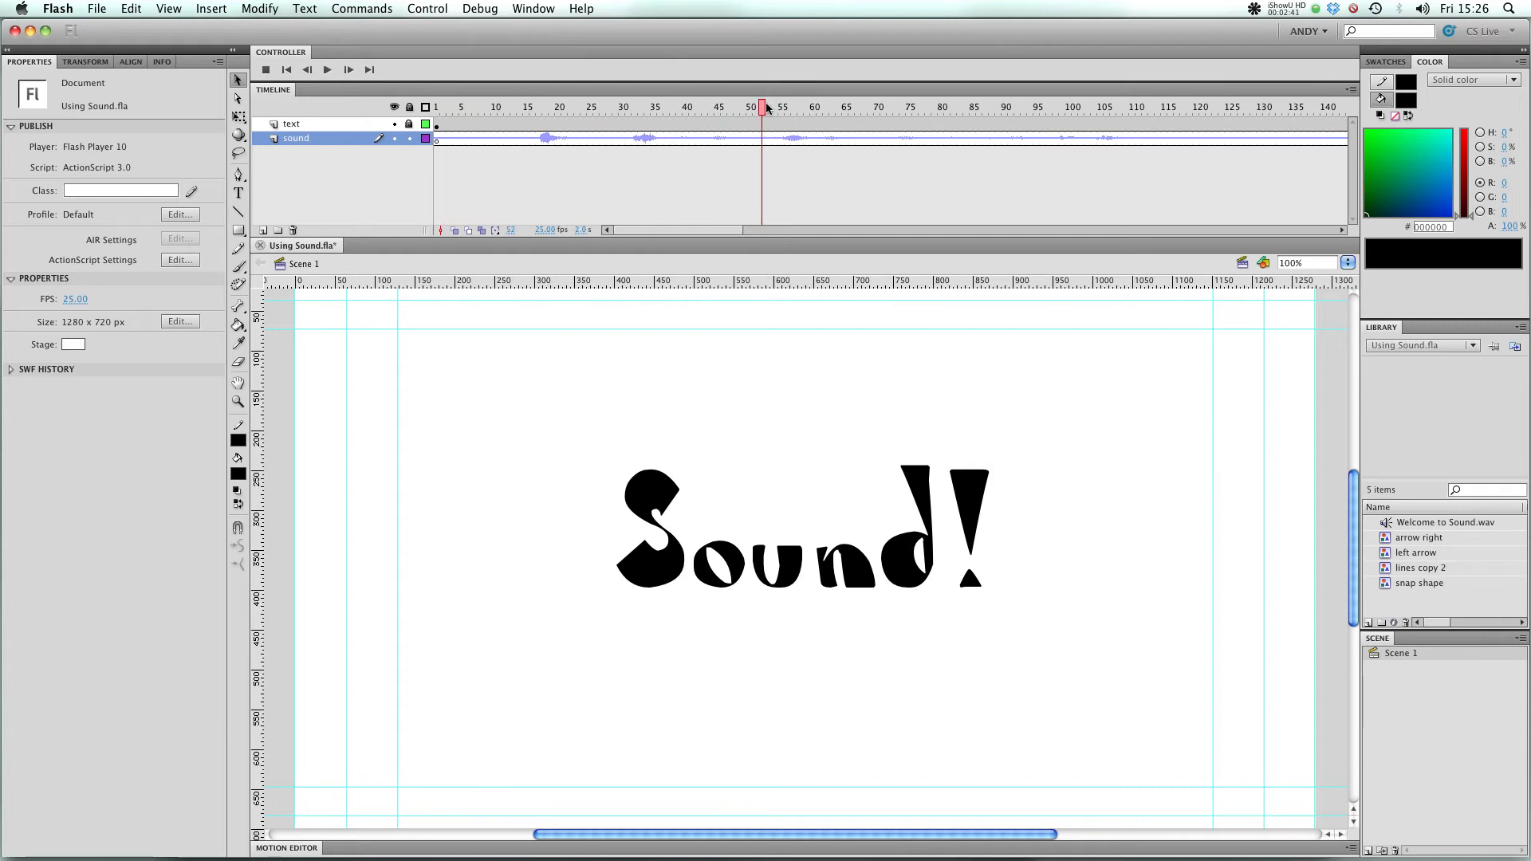
pyautogui.click(488, 106)
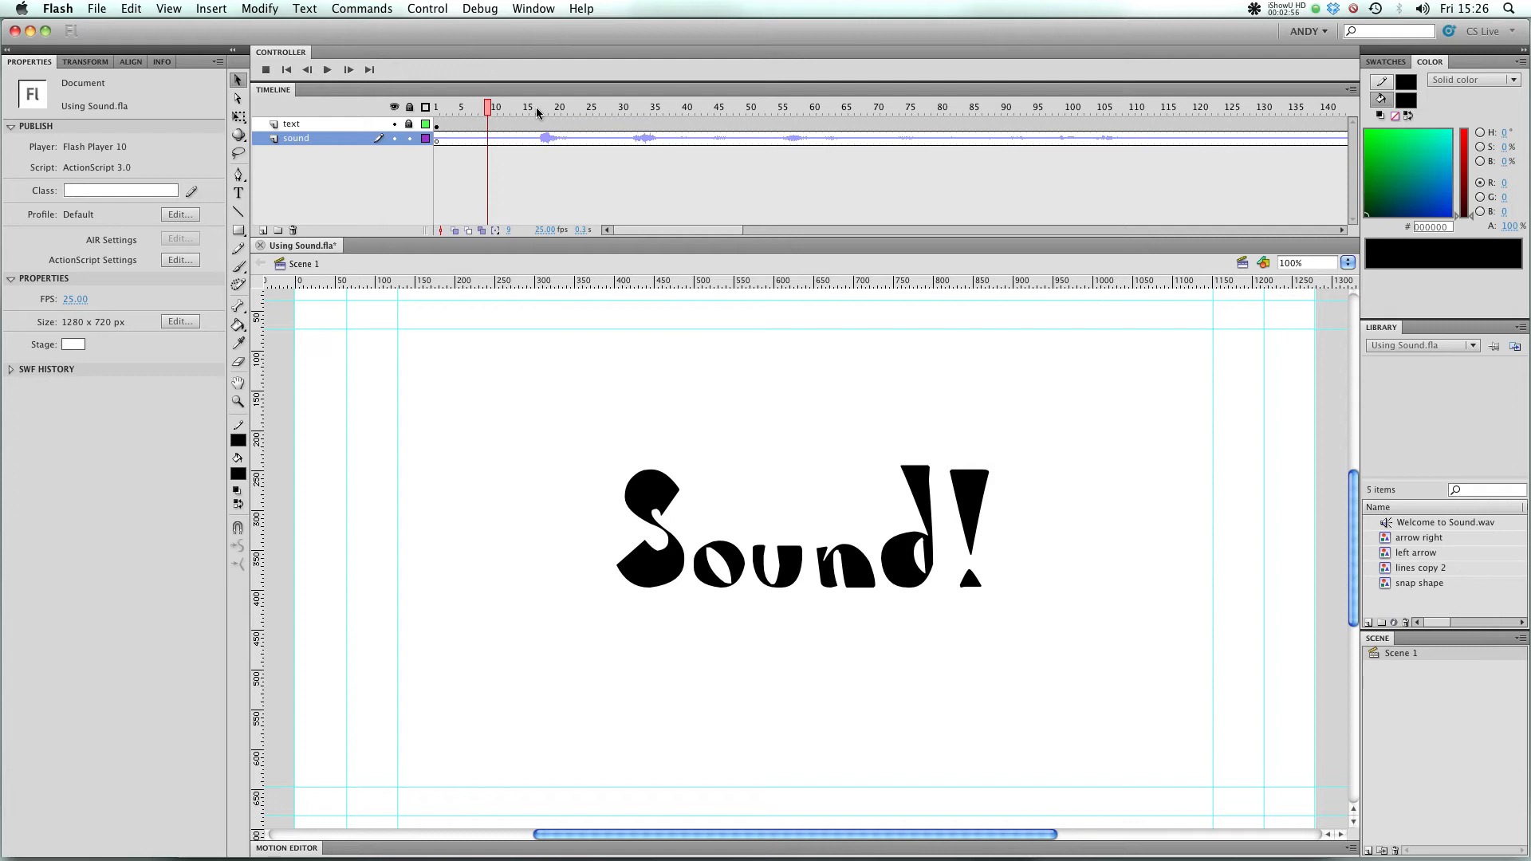
# Scrub the timeline, rewind to frame 1, play the sound, then stop playback
pyautogui.click(525, 106)
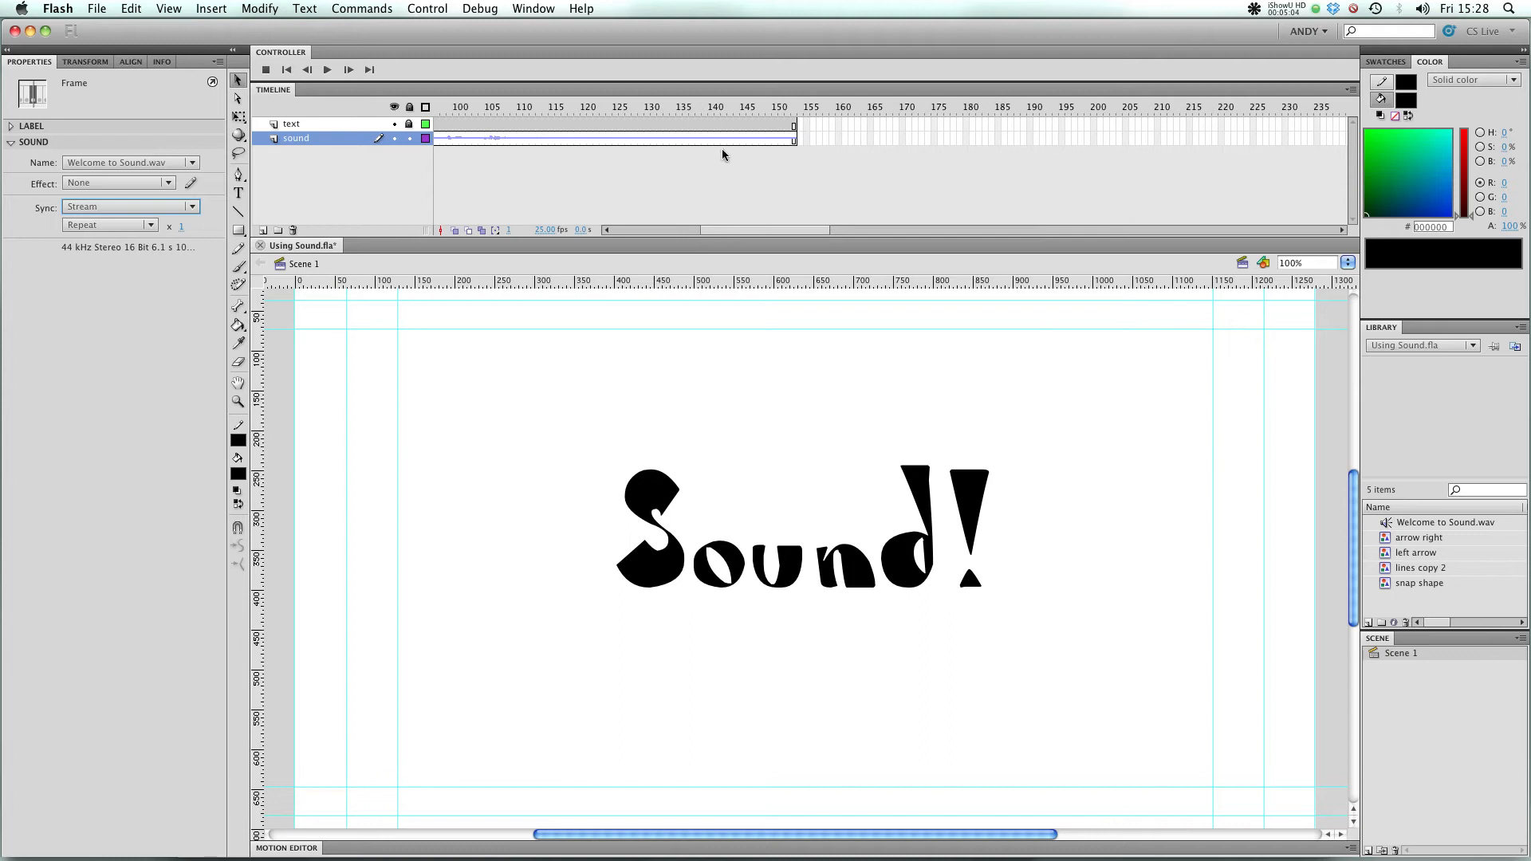
pyautogui.click(722, 106)
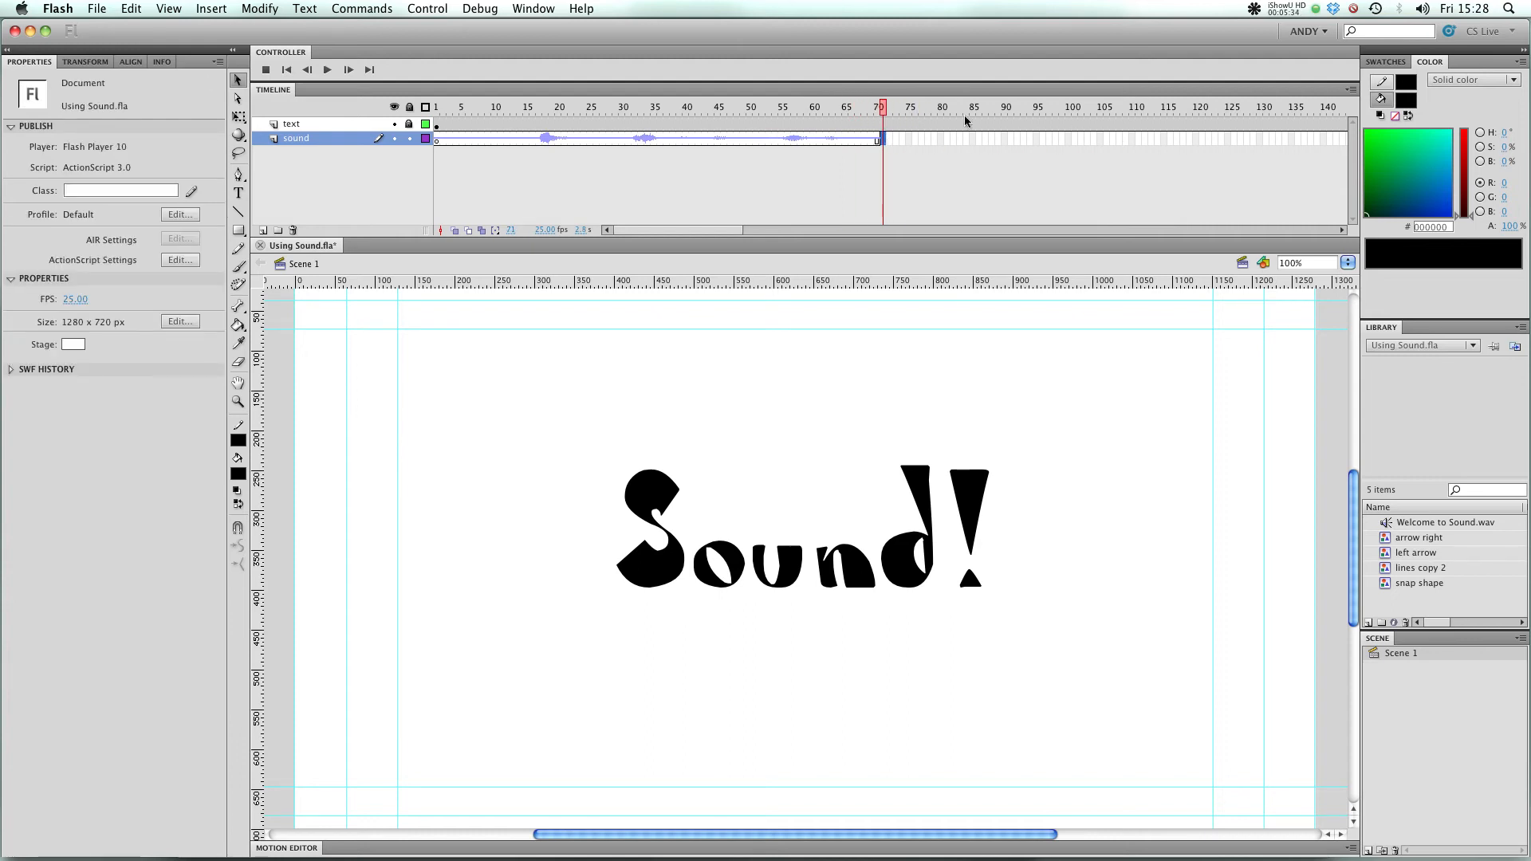
pyautogui.click(327, 69)
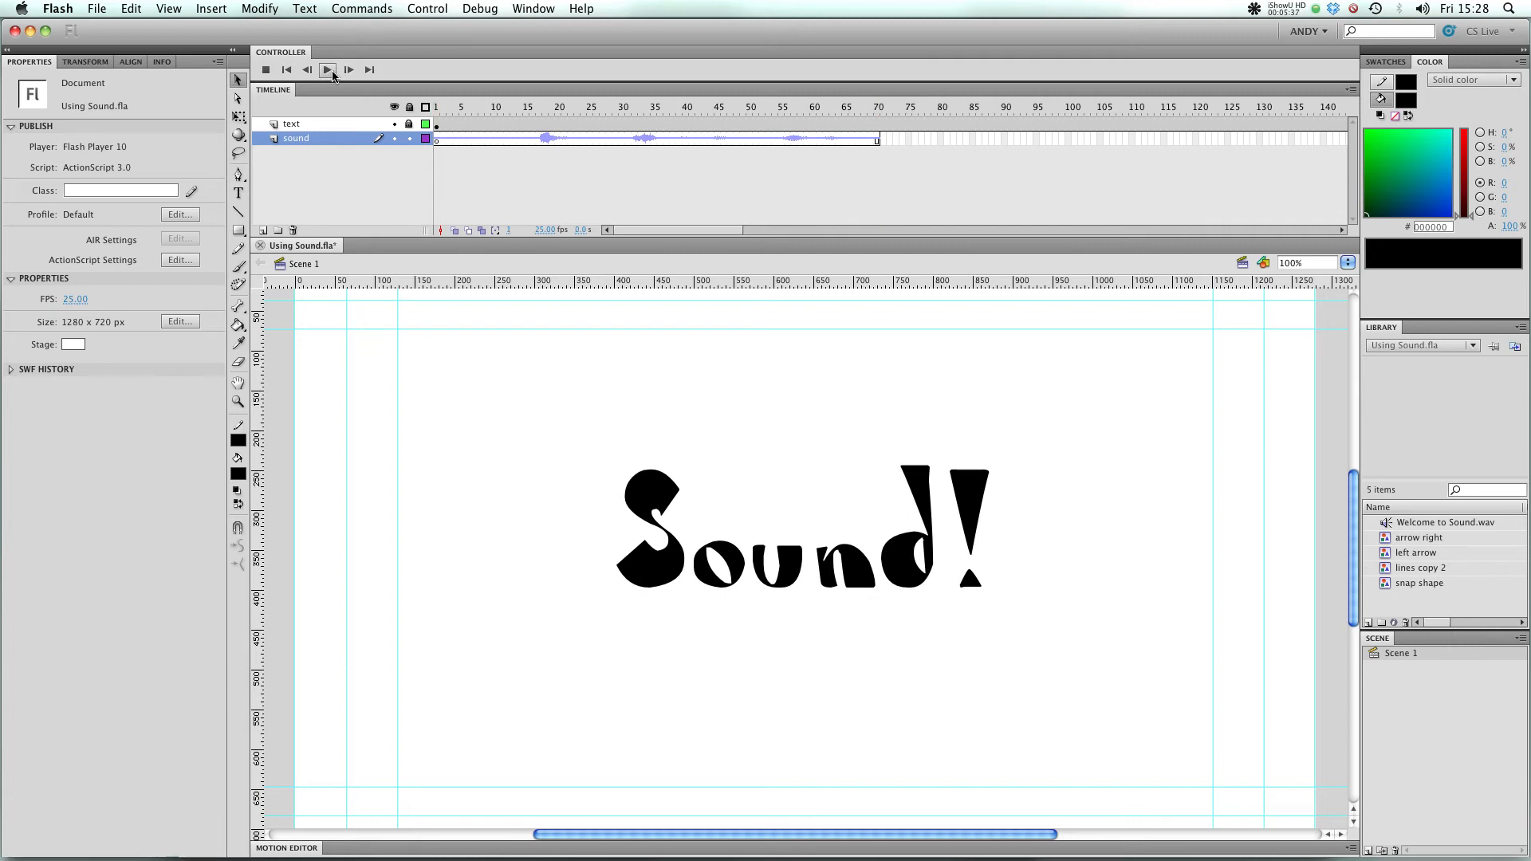
pyautogui.click(328, 69)
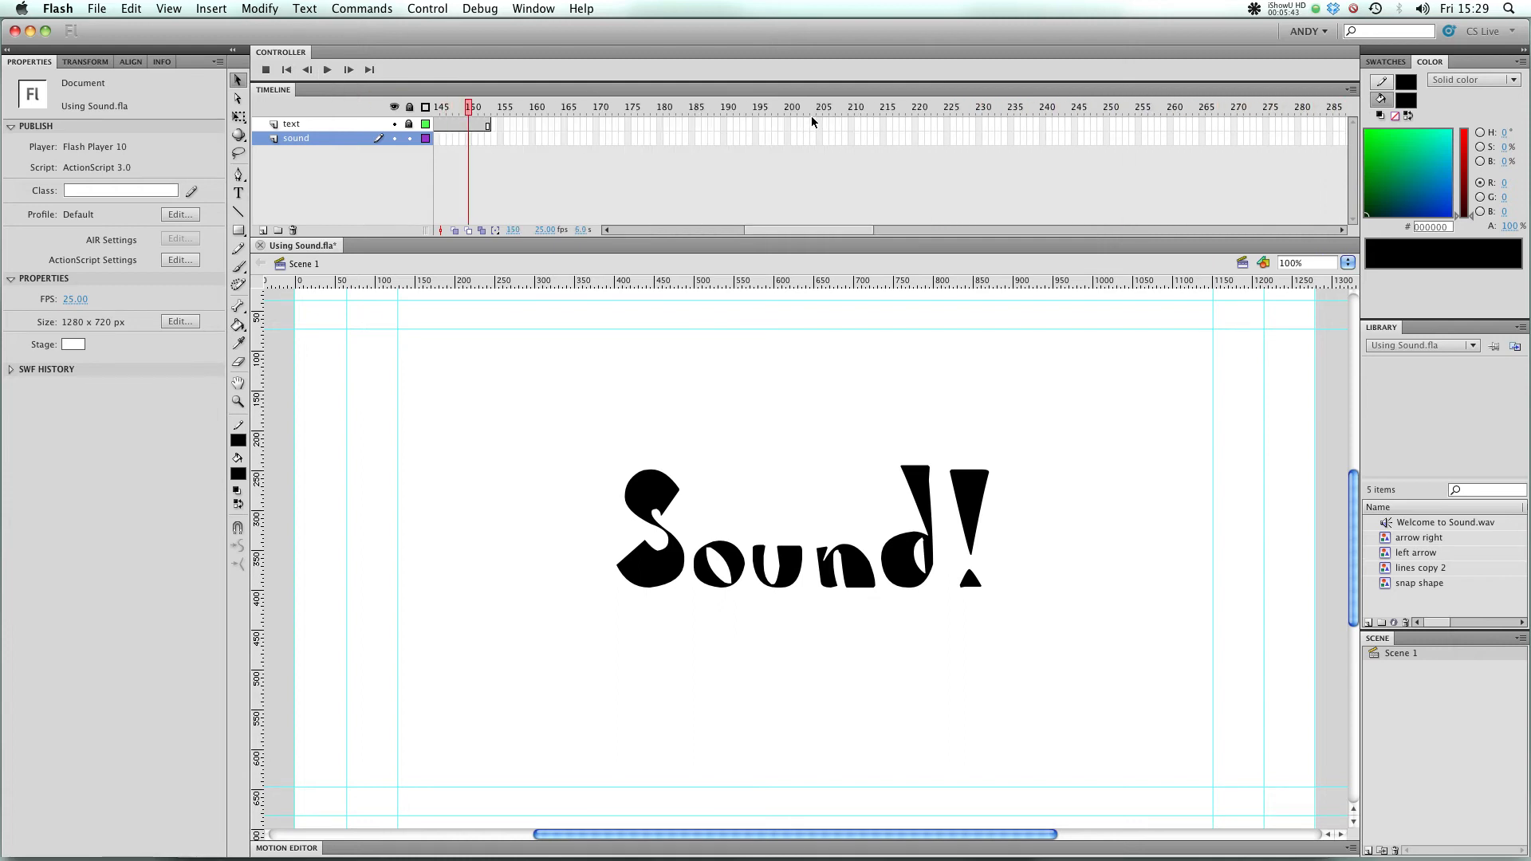
pyautogui.click(286, 68)
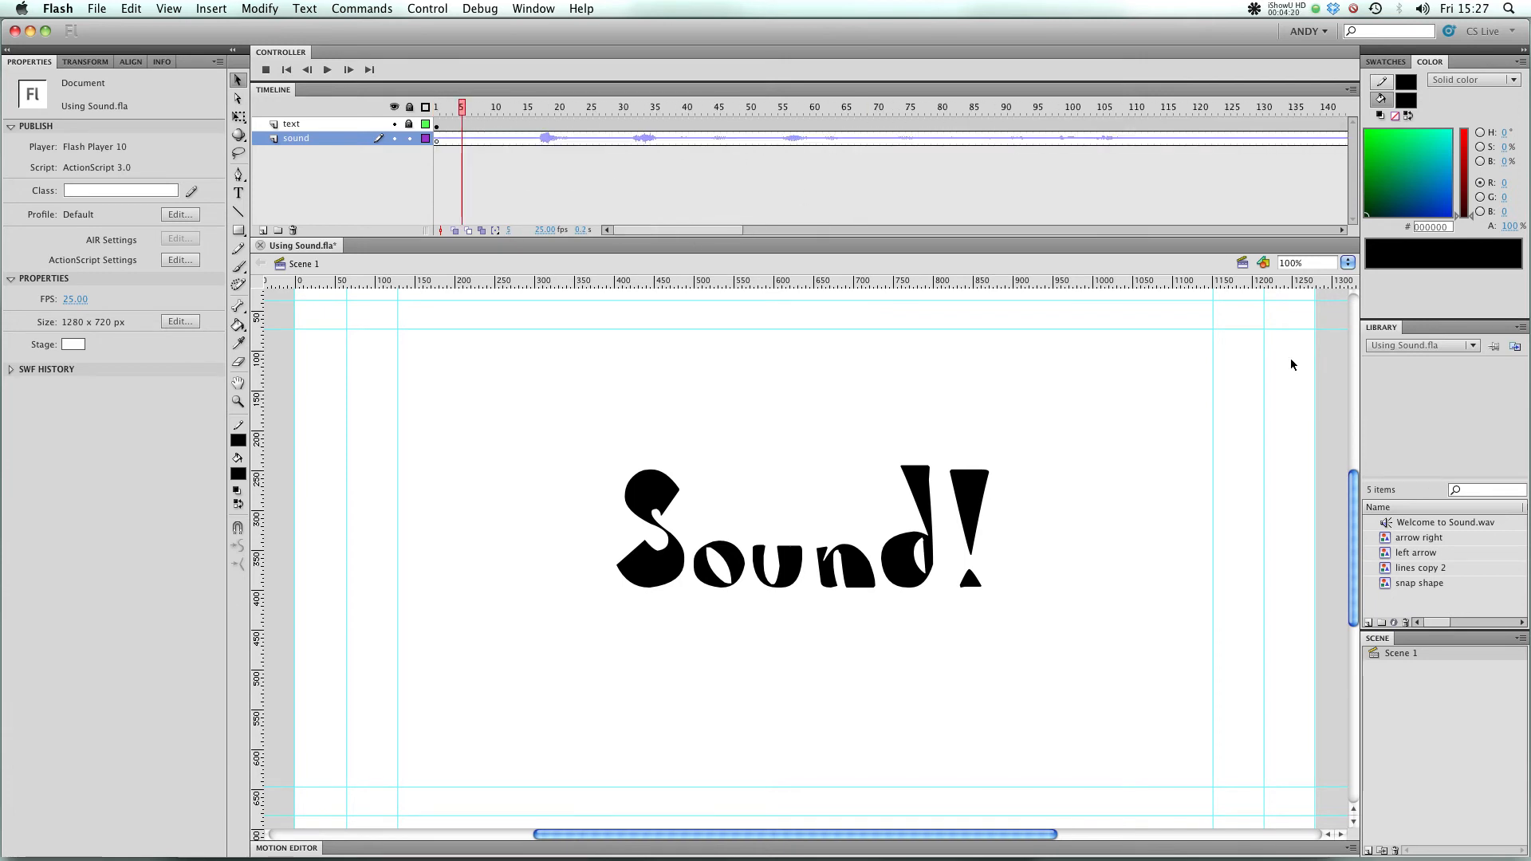
# Select the sound keyframe at frame 1 and set its Sync option to Event
pyautogui.click(436, 136)
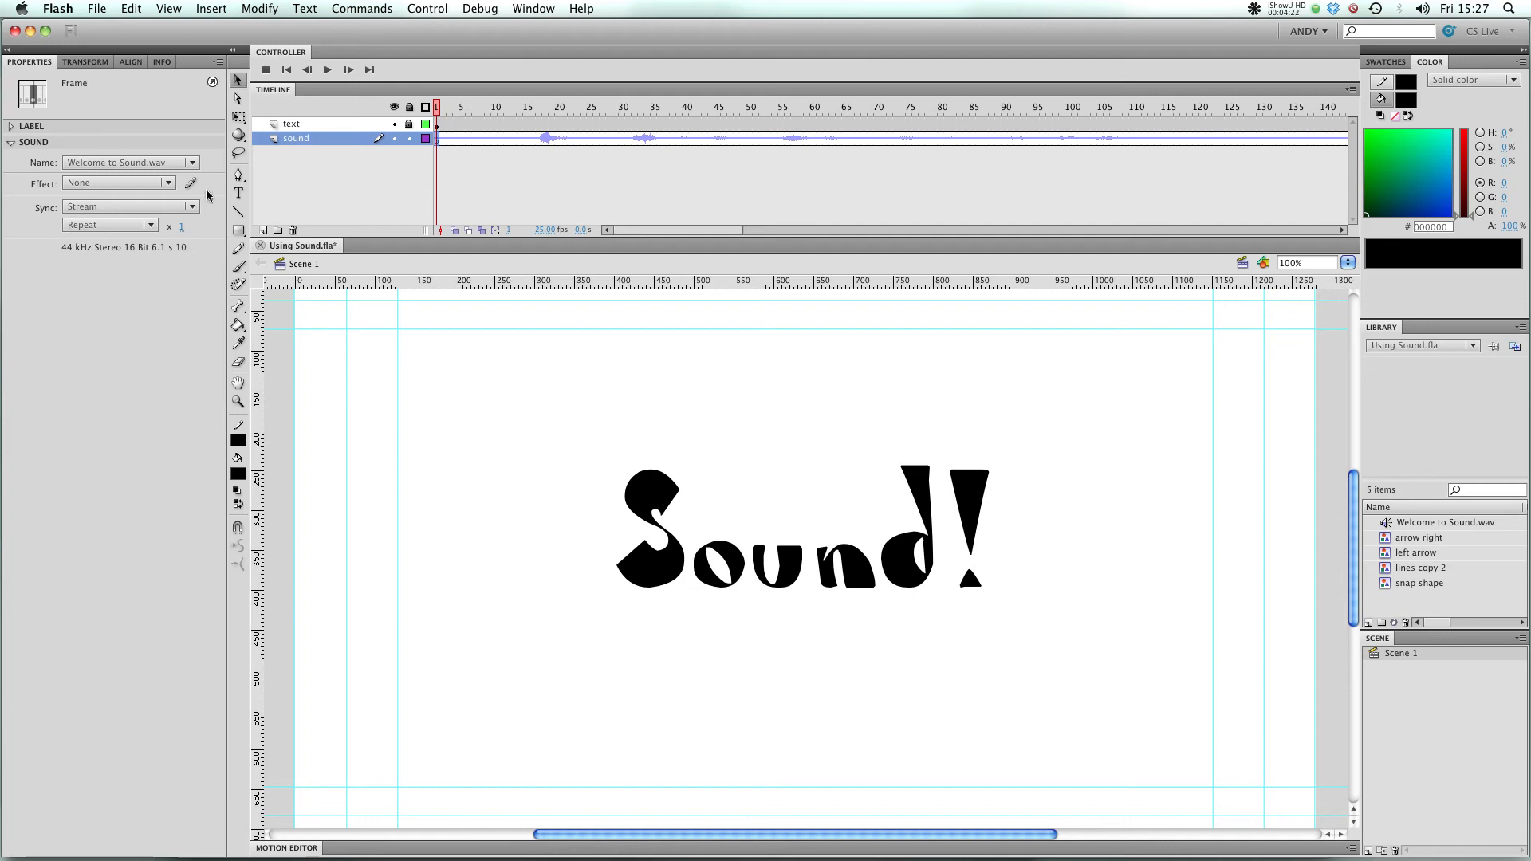
pyautogui.click(132, 206)
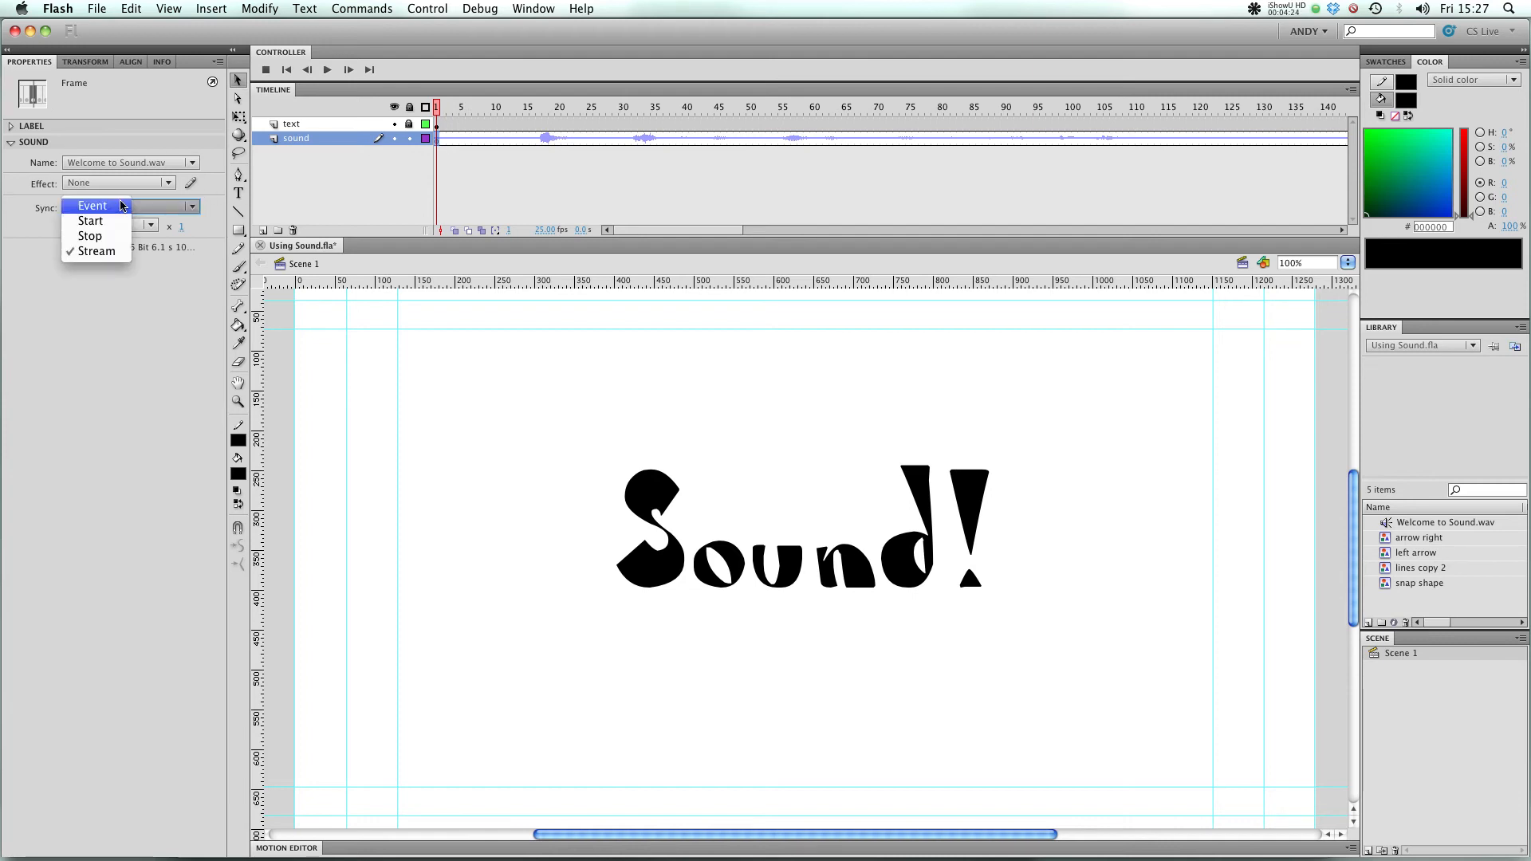
pyautogui.moveTo(90, 221)
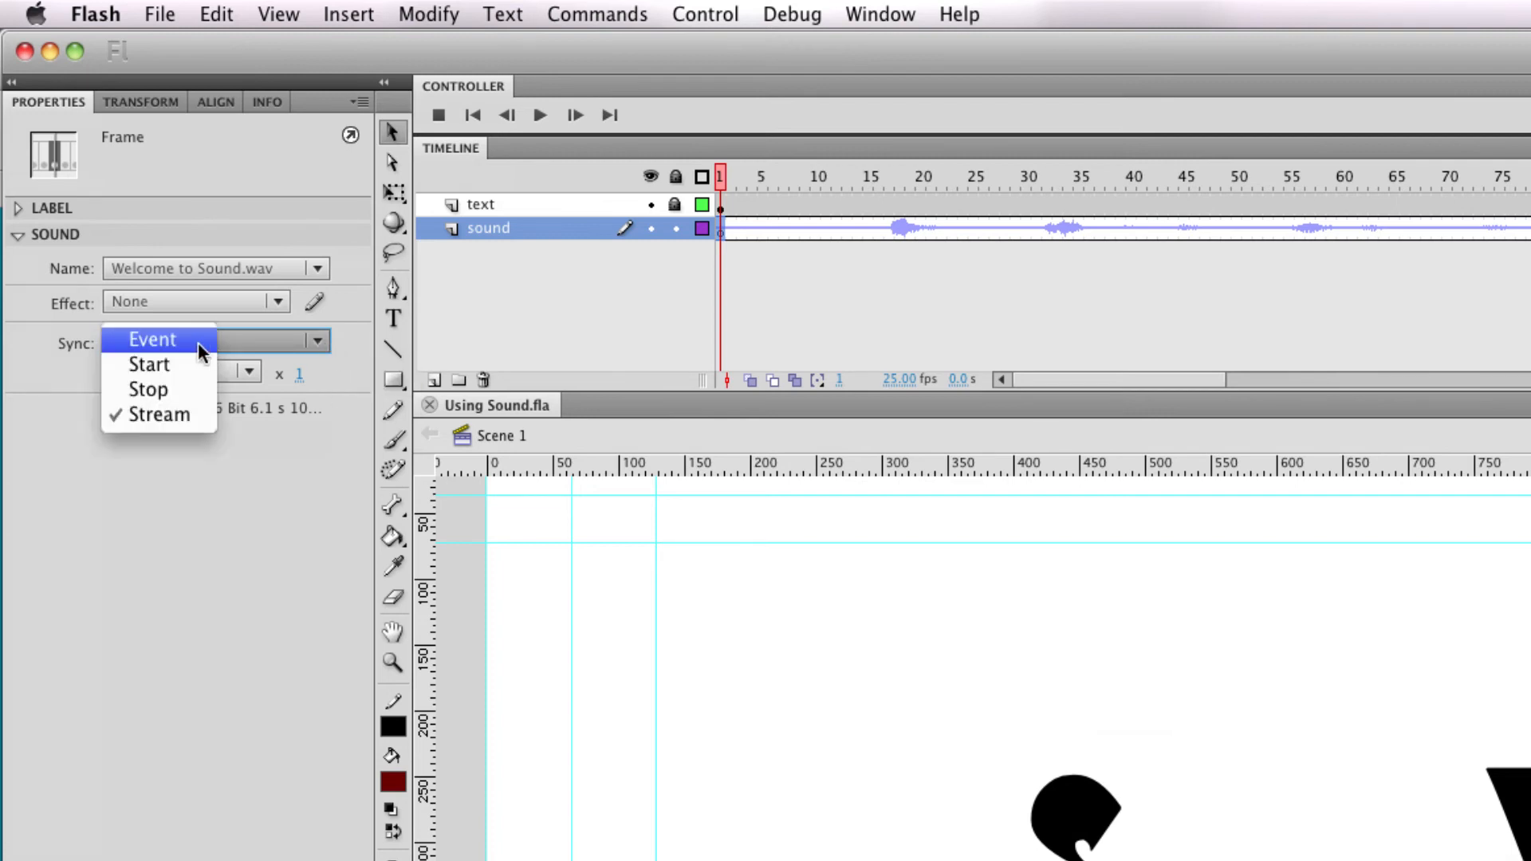
pyautogui.click(151, 339)
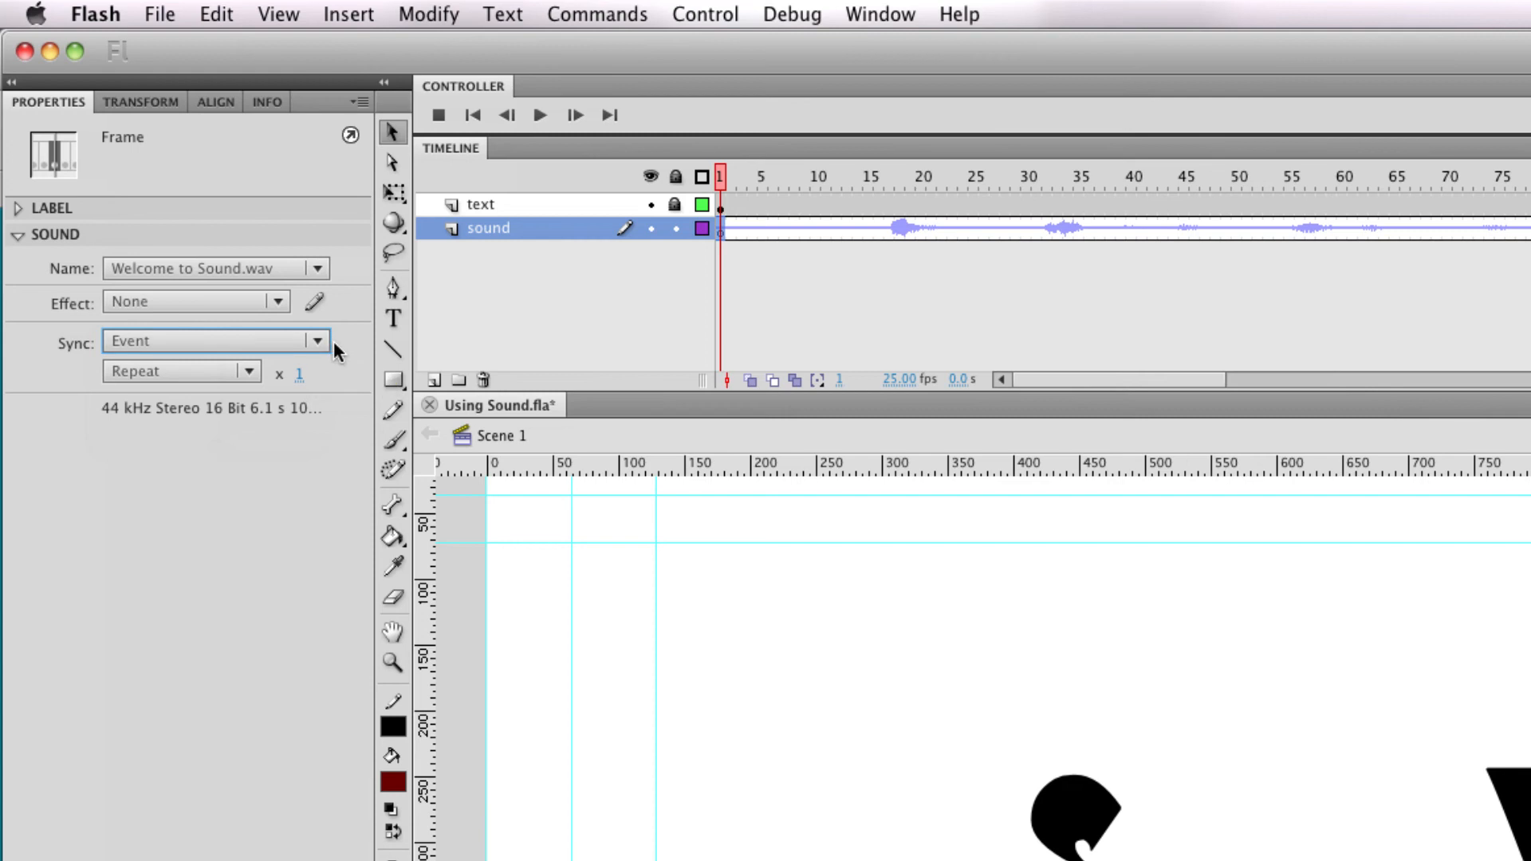
pyautogui.moveTo(332, 347)
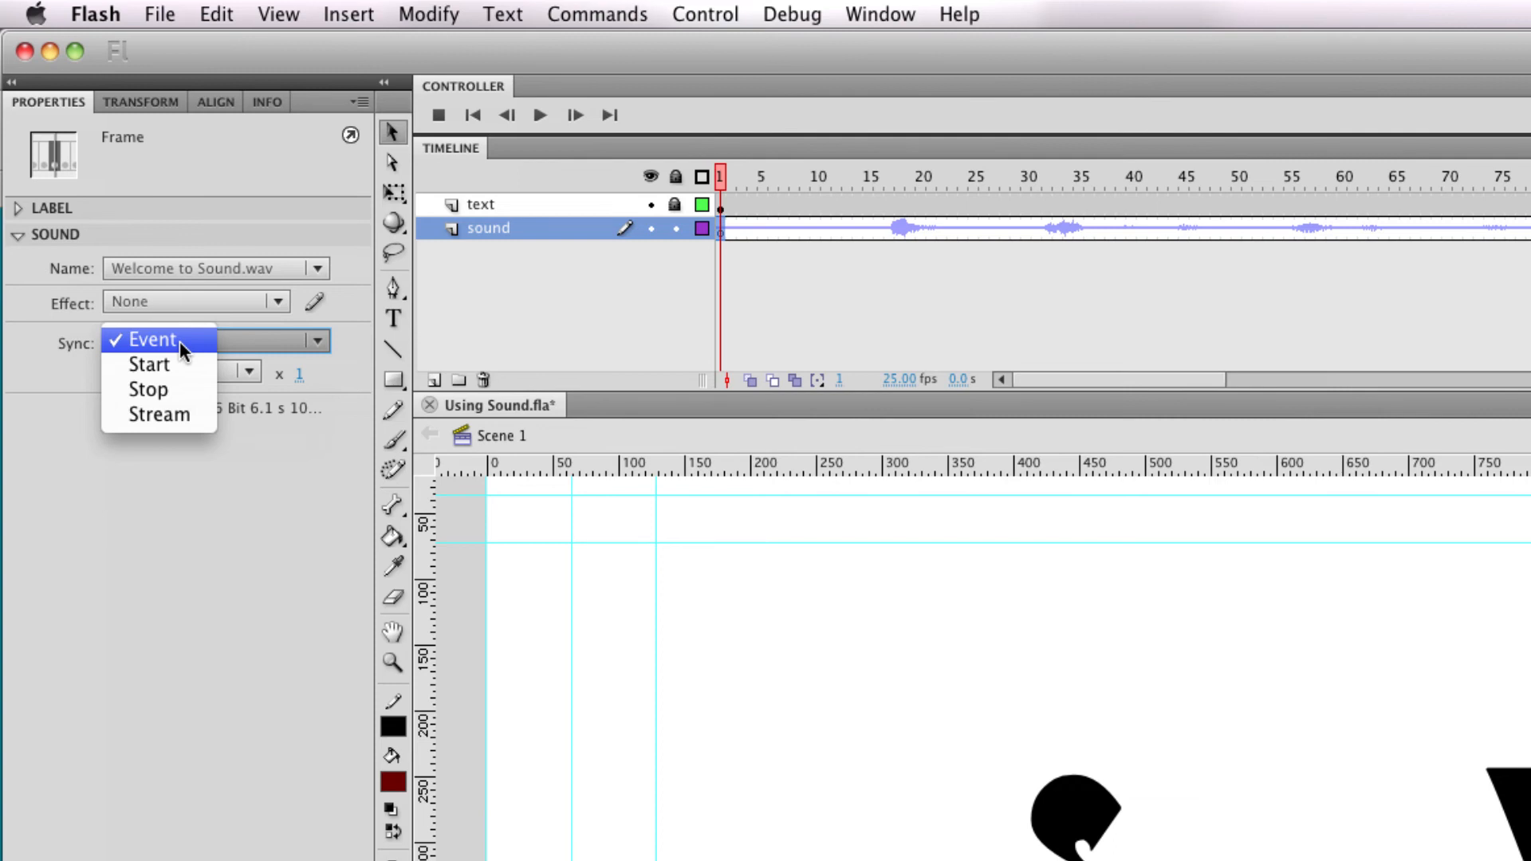
pyautogui.moveTo(158, 414)
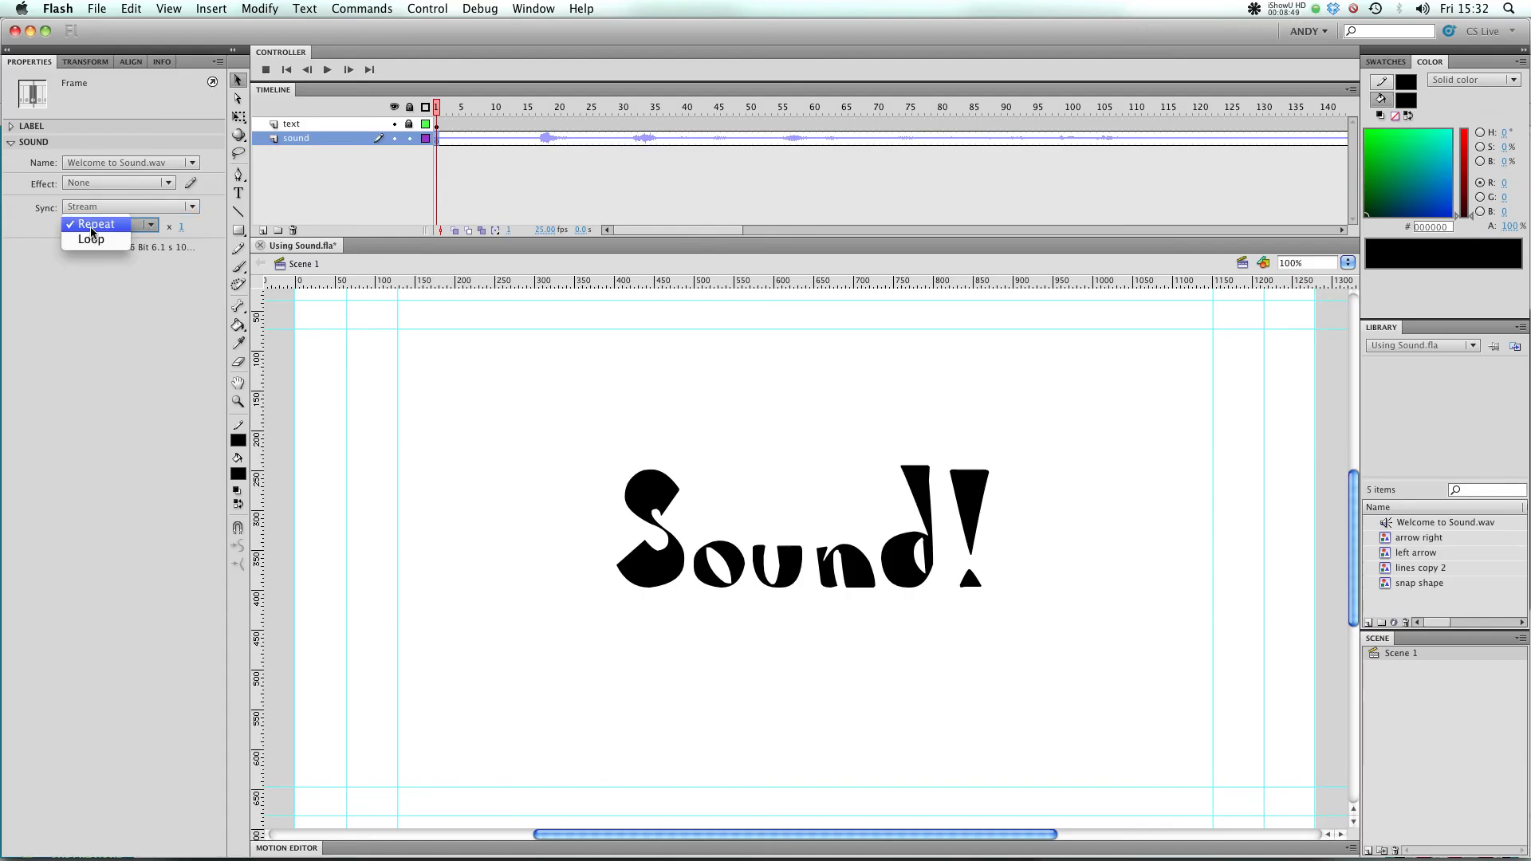
# Compare Repeat and Loop, keep Repeat, and bring up the sound envelope editor
pyautogui.click(93, 223)
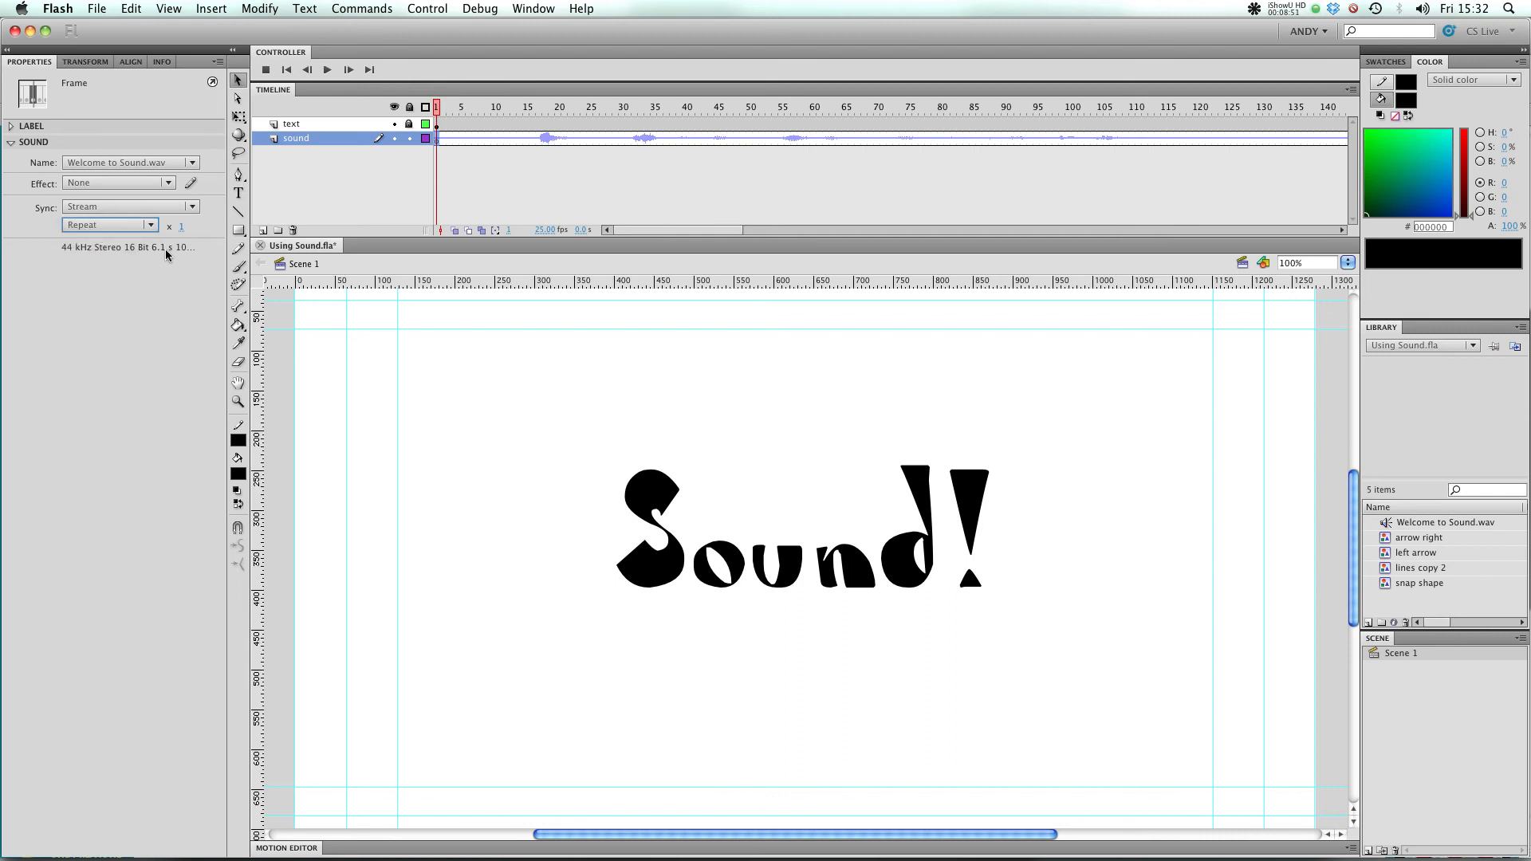
pyautogui.moveTo(181, 234)
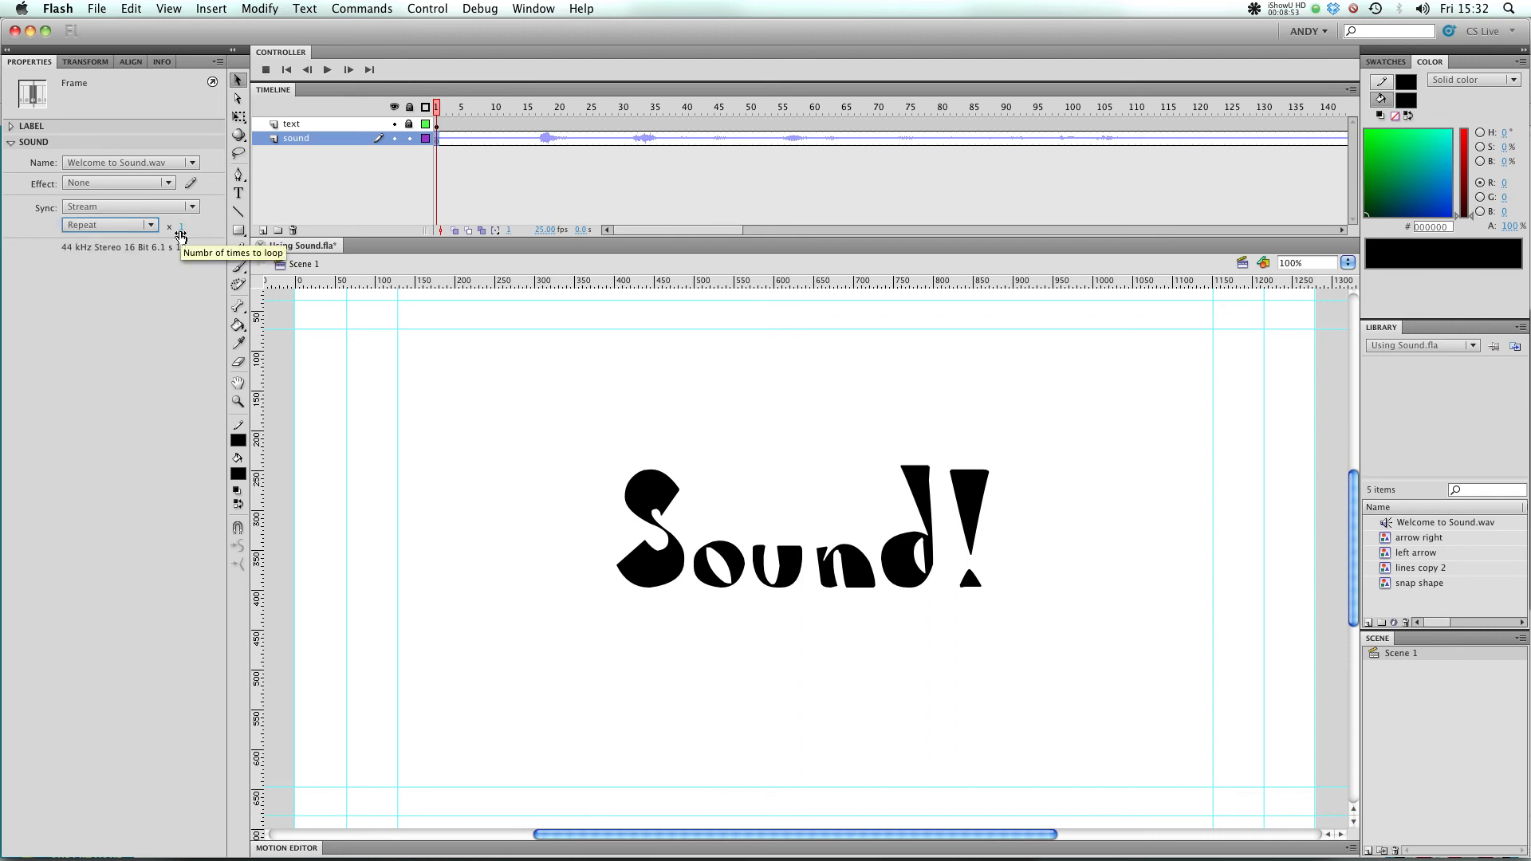
pyautogui.click(109, 225)
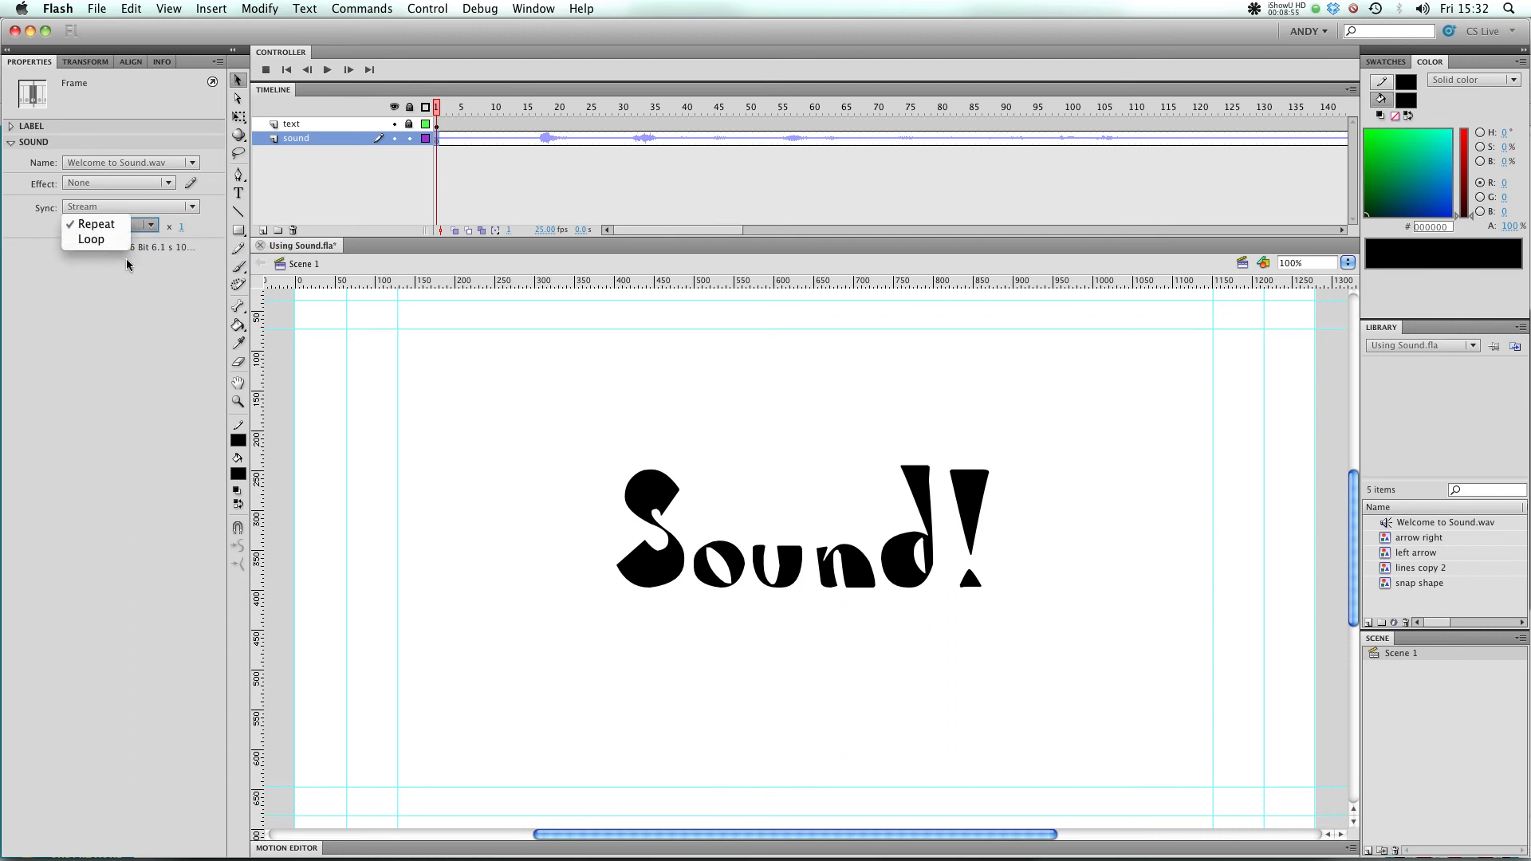
pyautogui.click(95, 223)
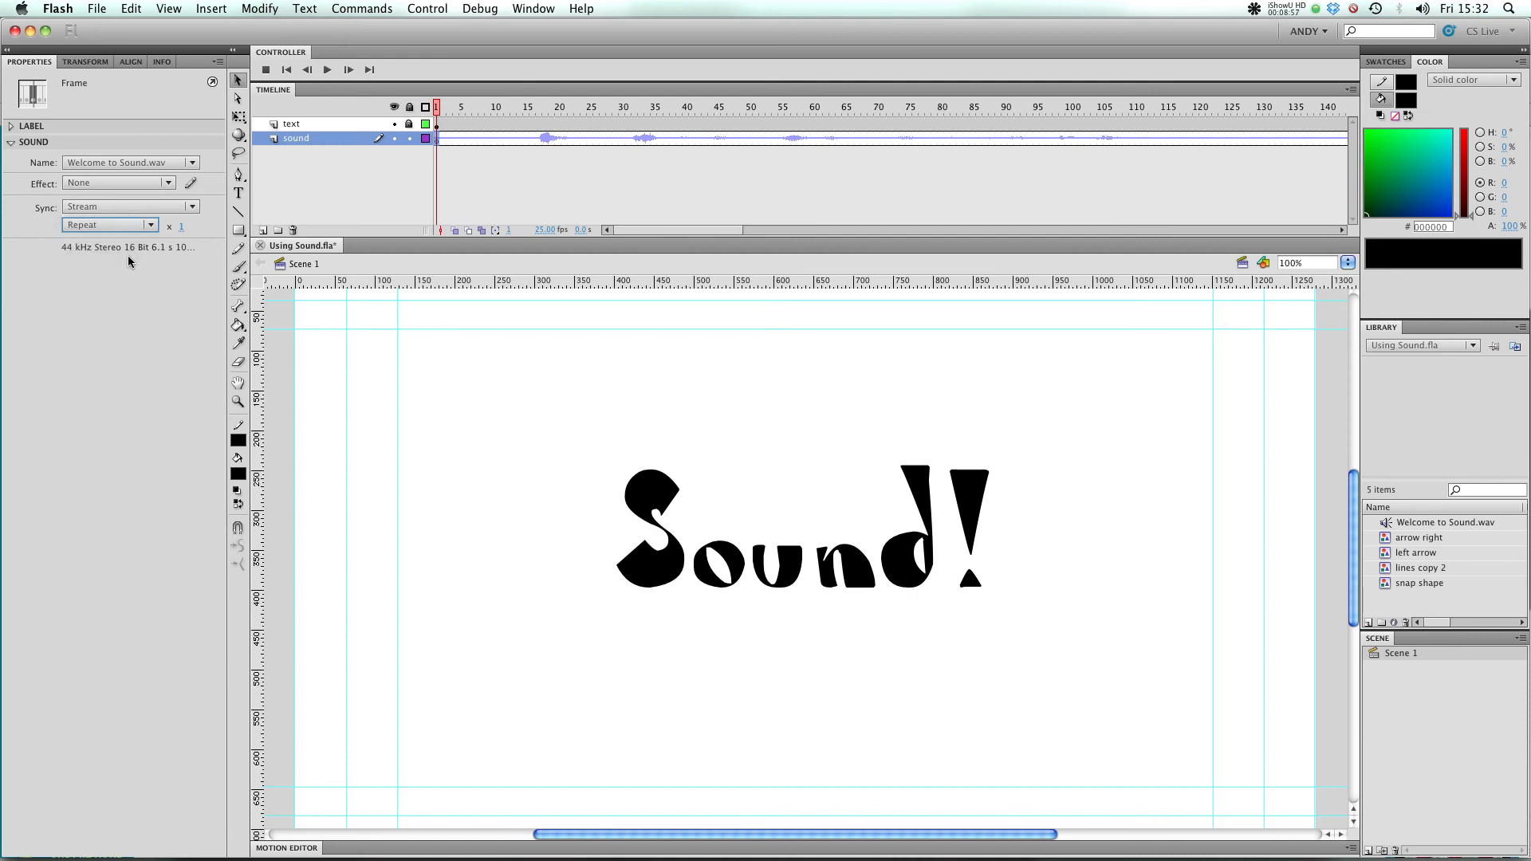
pyautogui.click(192, 184)
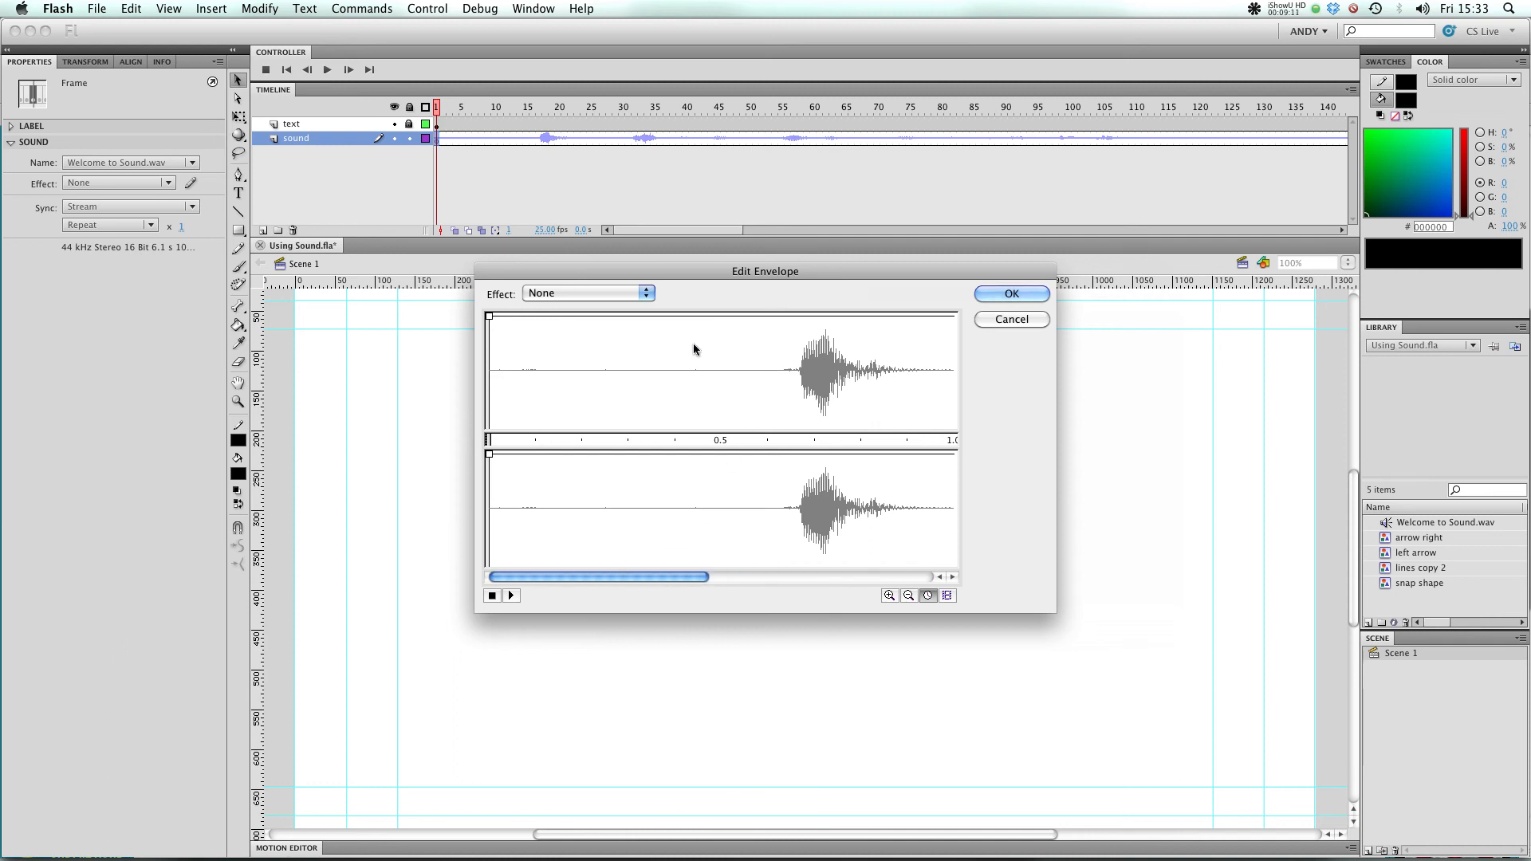
# Cancel the Edit Envelope dialog and keep the sound's Effect at None
pyautogui.click(1009, 293)
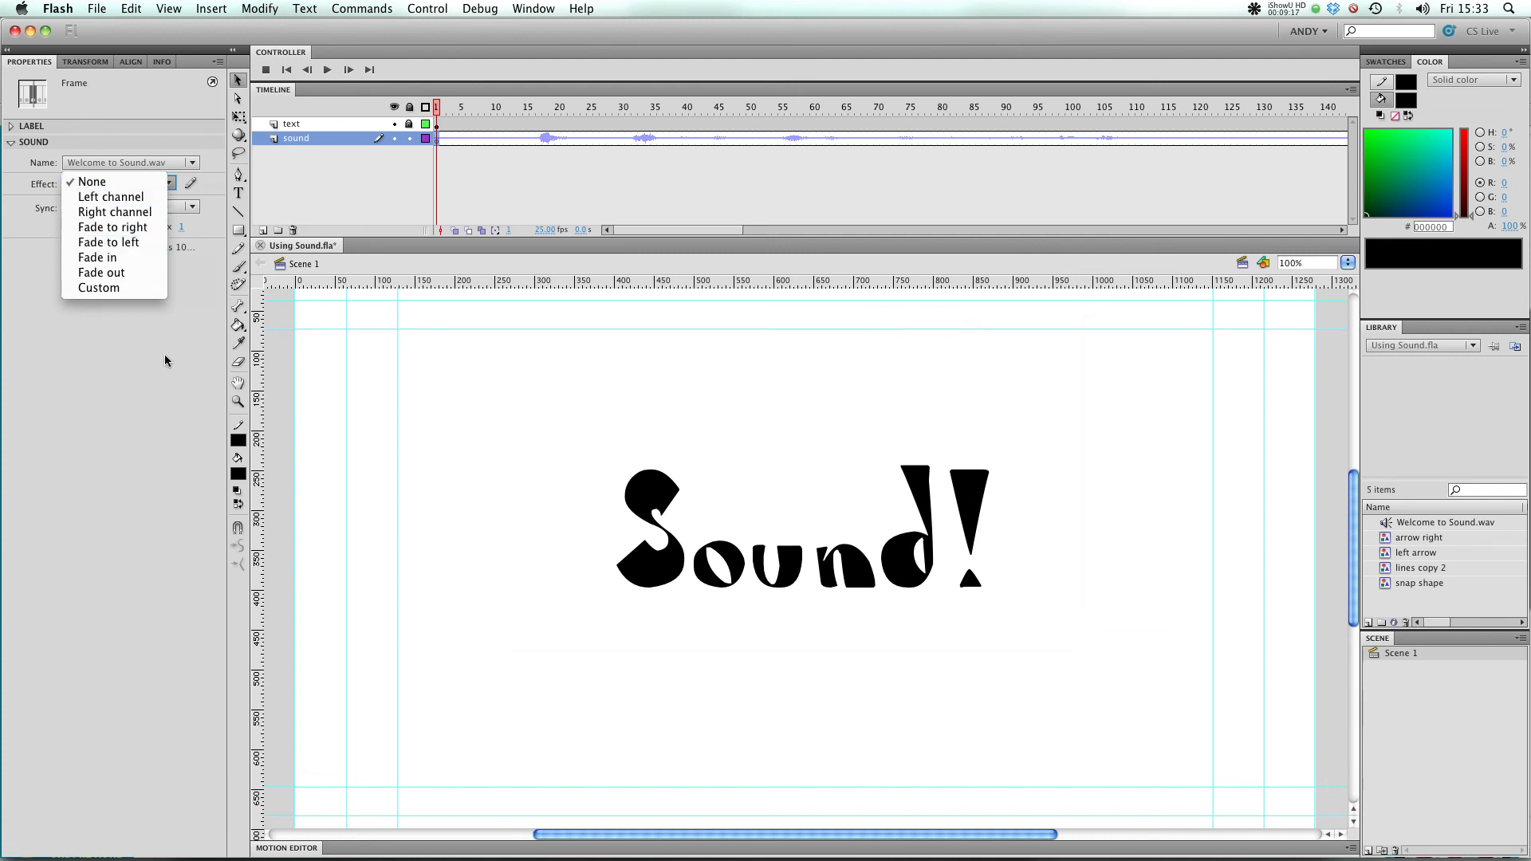
pyautogui.click(91, 182)
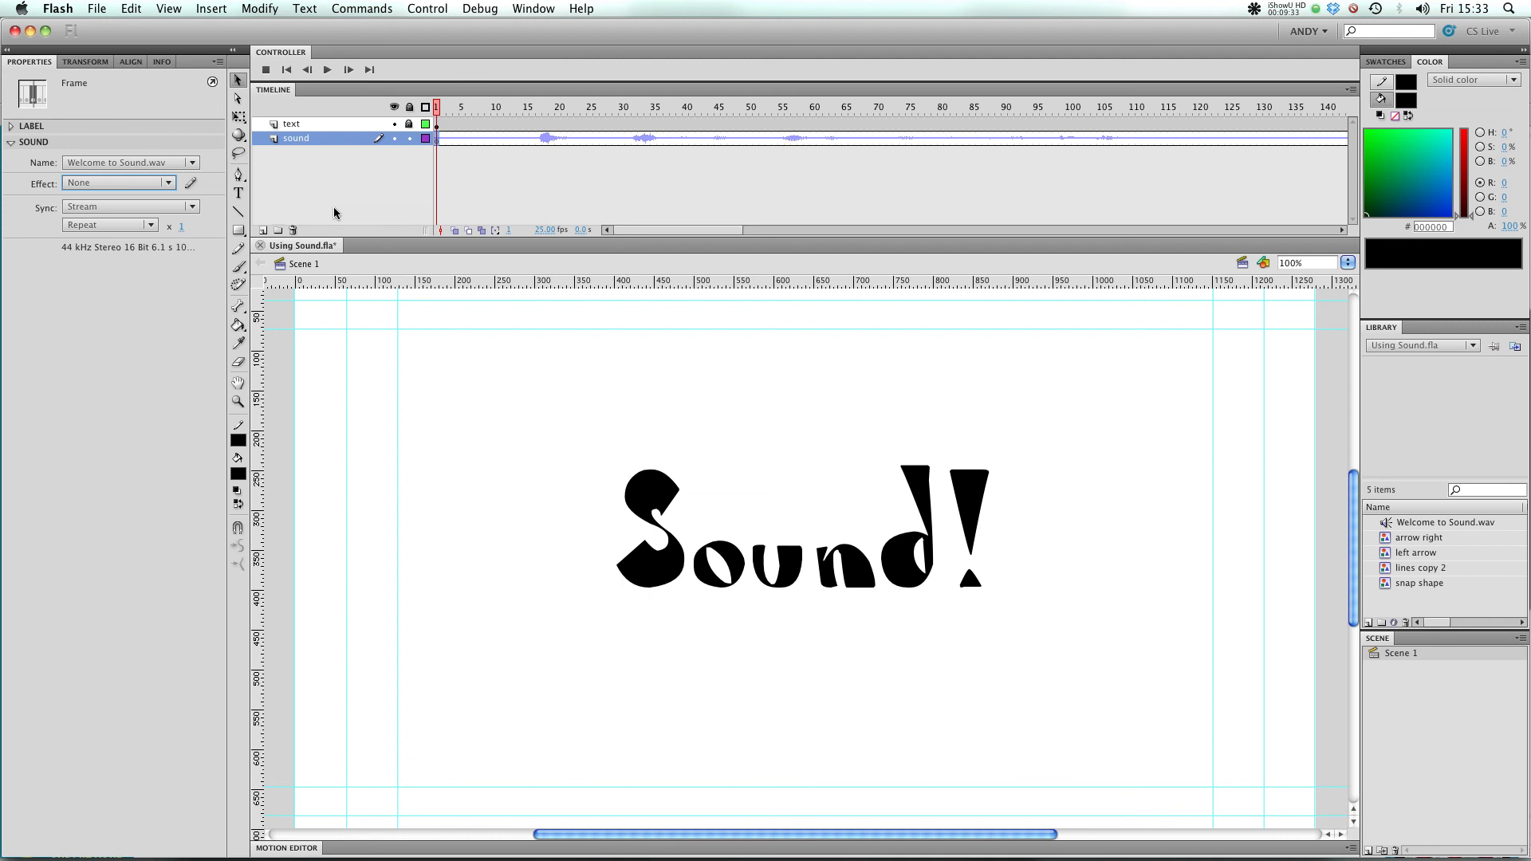
pyautogui.moveTo(1219, 614)
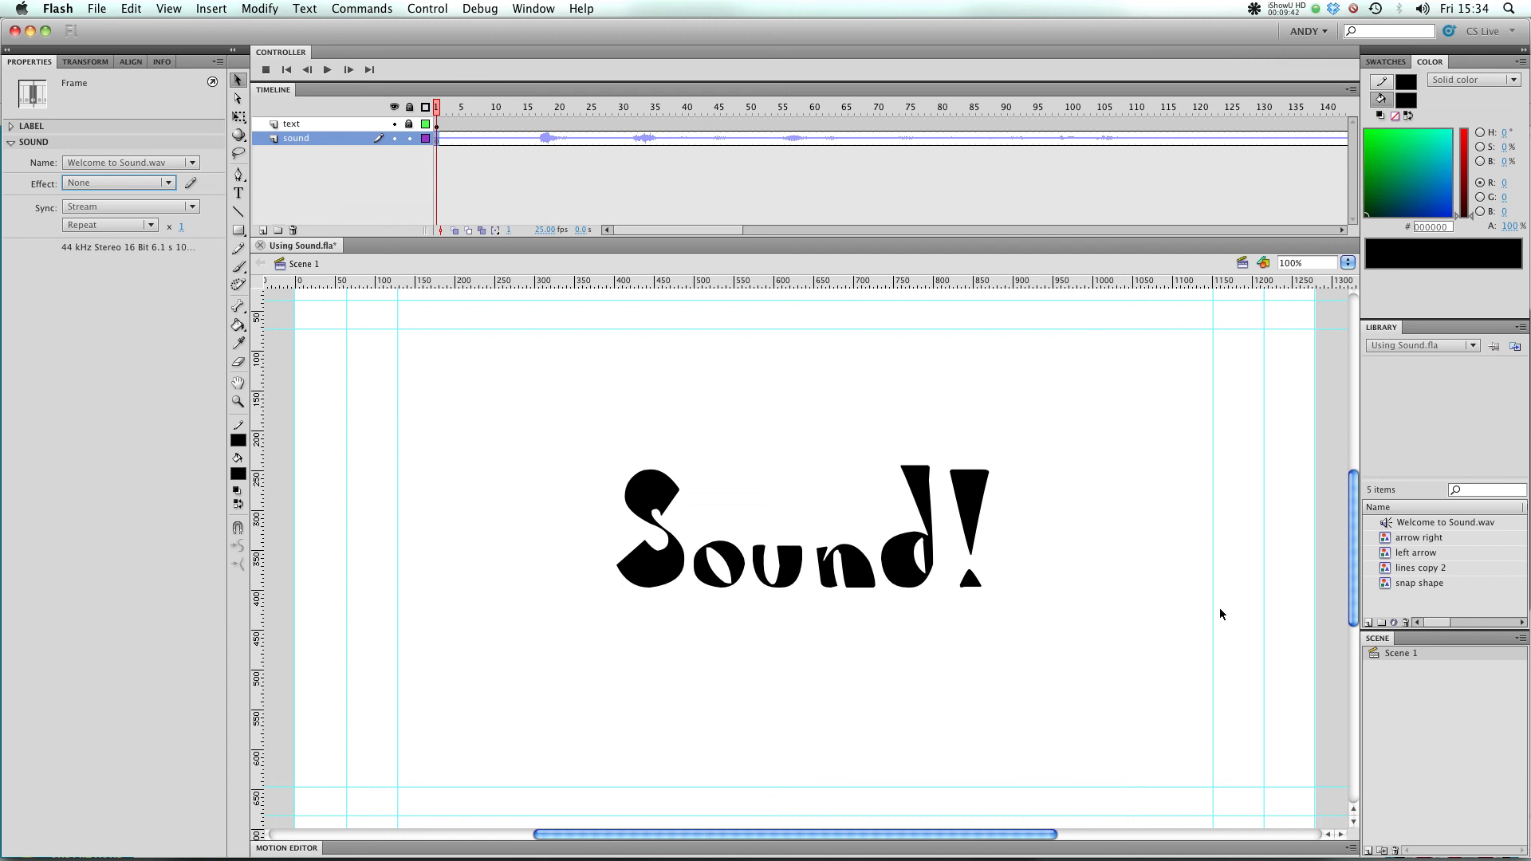